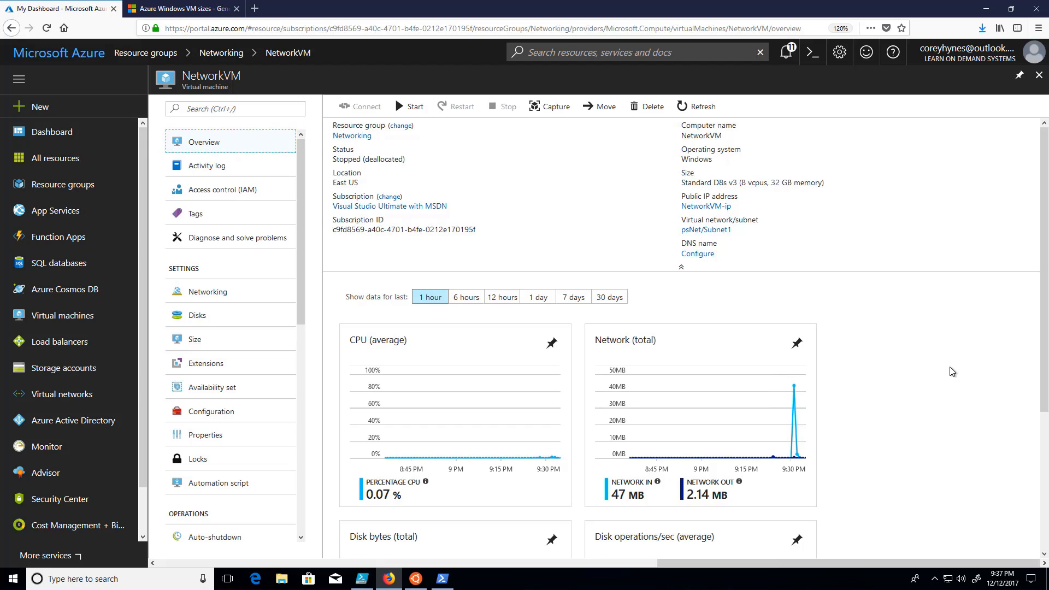
{"action": "mouse_move", "coordinate": [696, 138]}
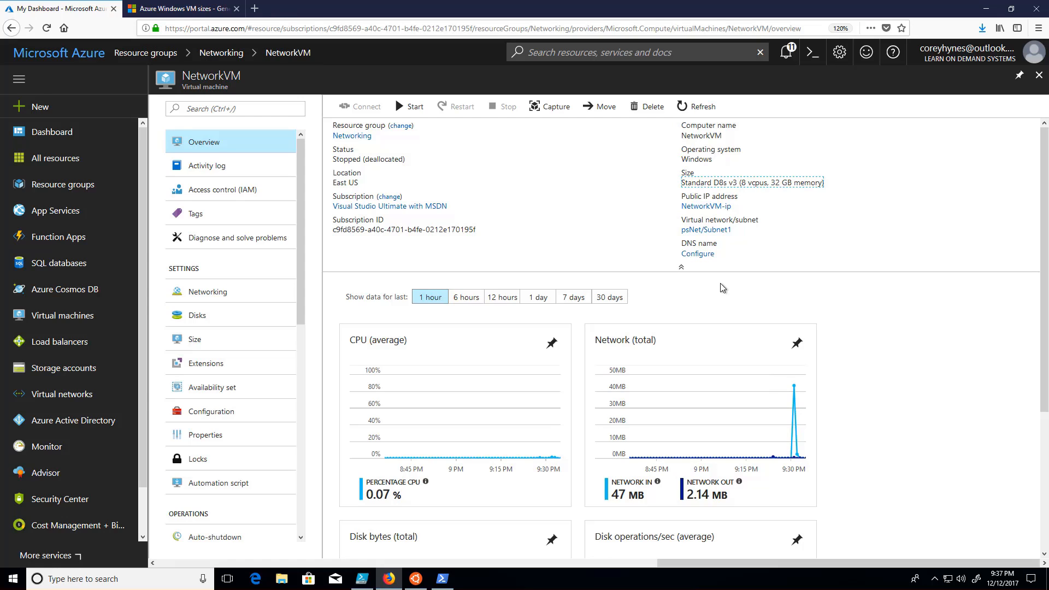
- After reviewing the NetworkVM overview, switch to the VM sizes documentation at the Dv3-series table
{"action": "left_click", "coordinate": [181, 8]}
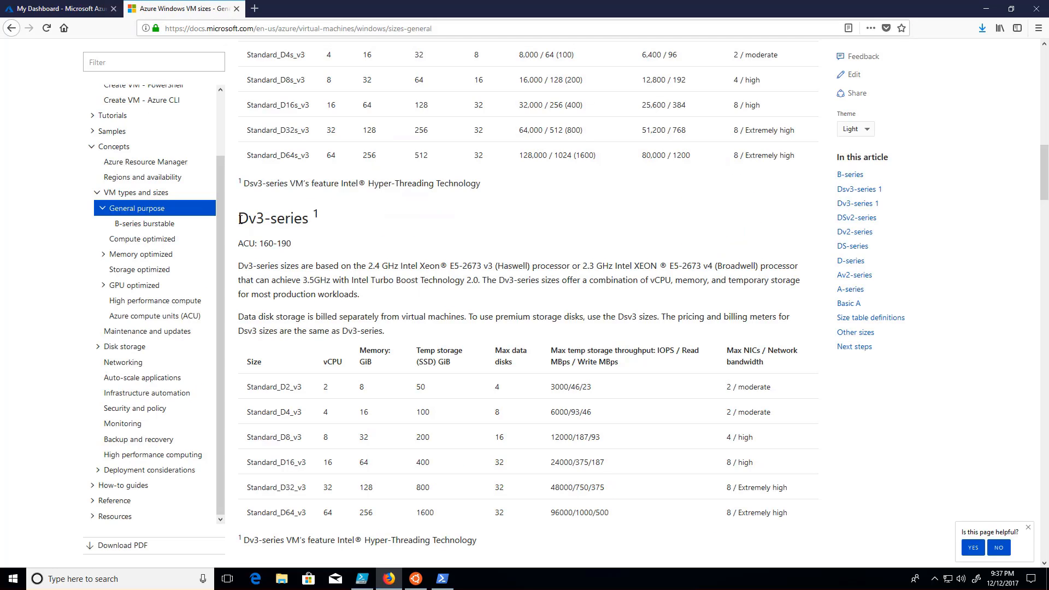
- Compare Max NICs across the Dv3, Dsv3 and DSv2 size tables, ending on Dv3
{"action": "double_click", "coordinate": [249, 218]}
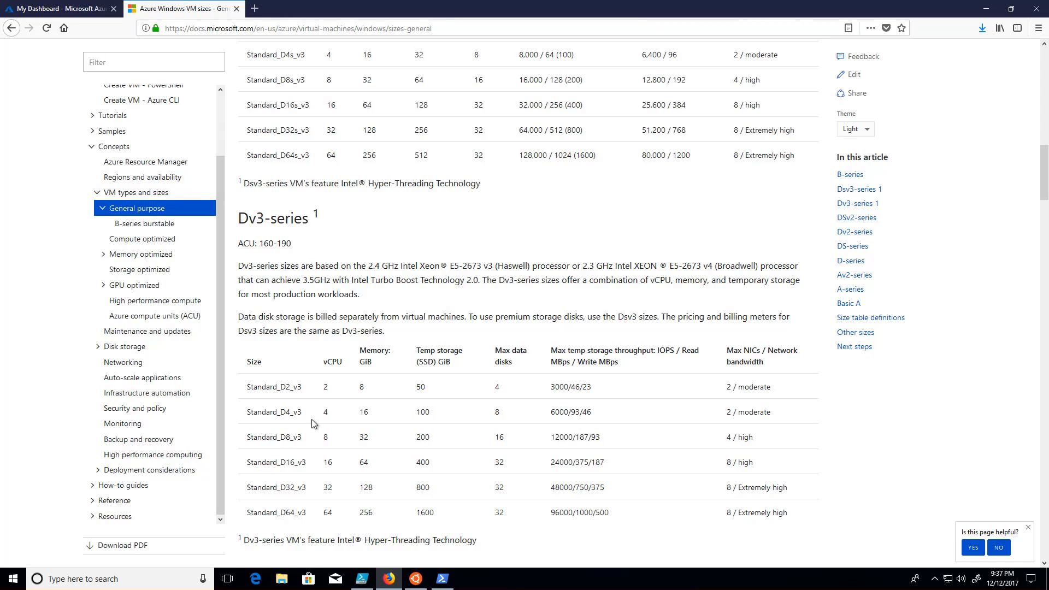
{"action": "mouse_move", "coordinate": [728, 412]}
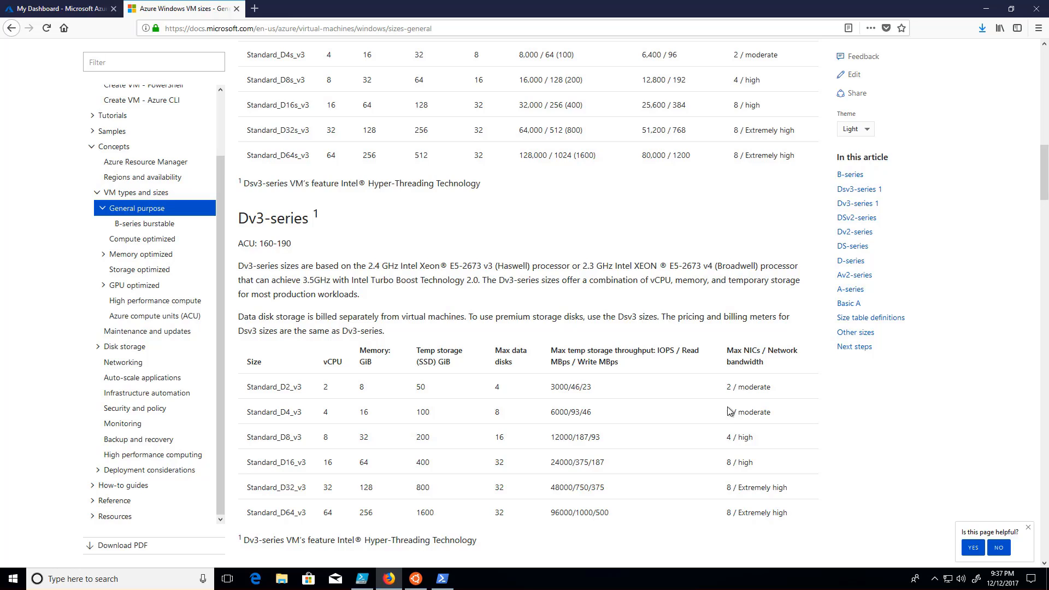
{"action": "mouse_move", "coordinate": [279, 516]}
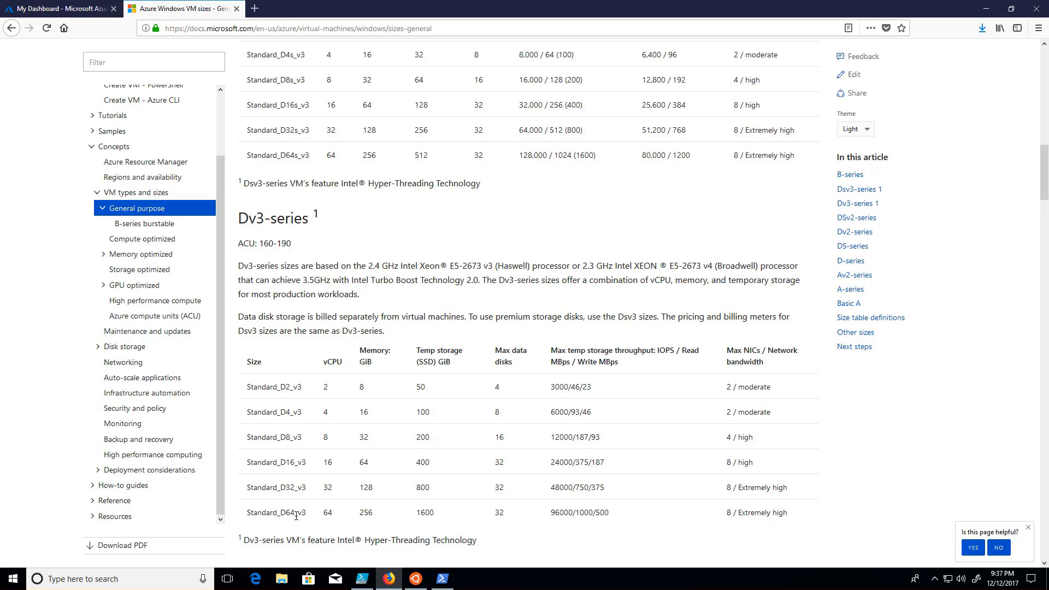
{"action": "scroll", "scroll_direction": "up", "scroll_amount": 3}
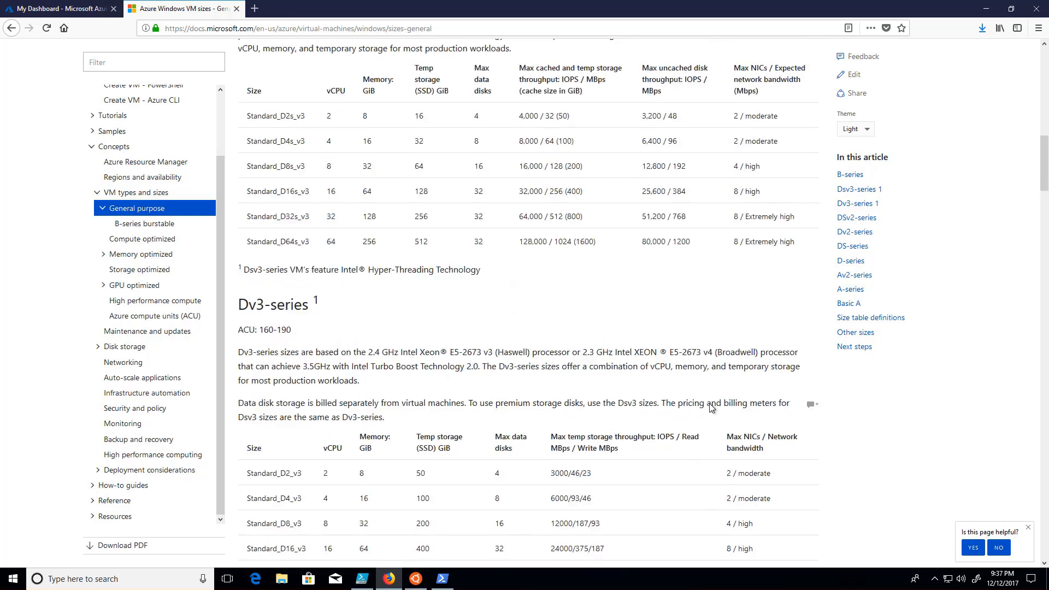
{"action": "scroll", "scroll_direction": "up", "scroll_amount": 3}
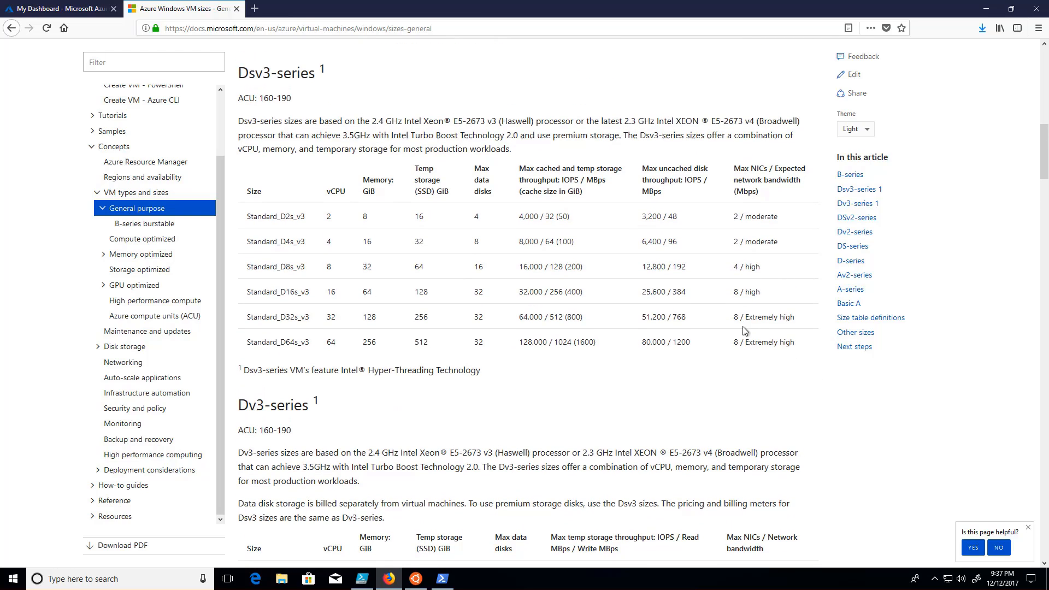
{"action": "scroll", "scroll_direction": "down", "scroll_amount": 3}
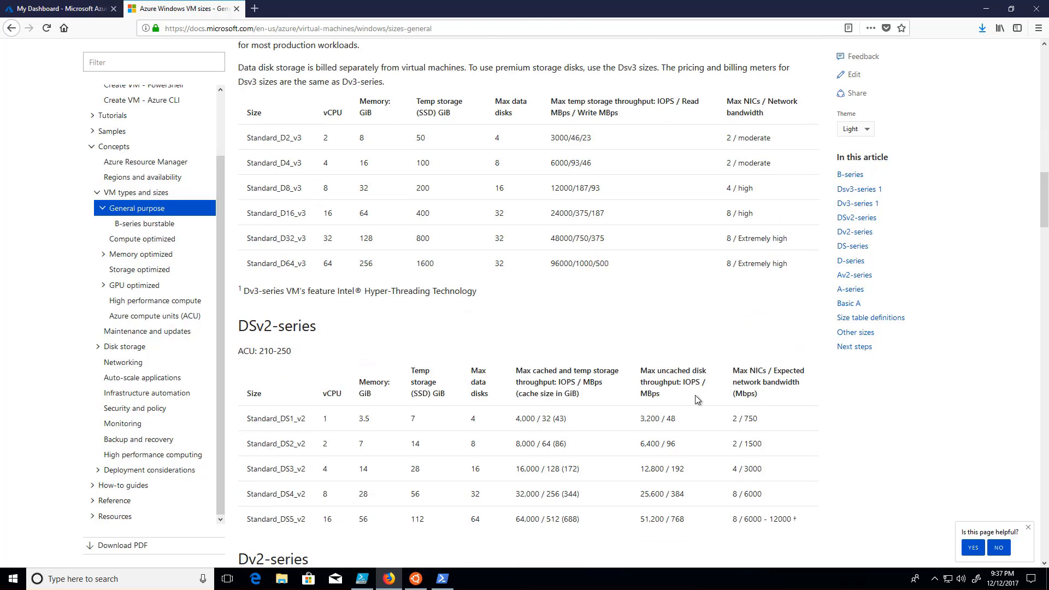
{"action": "scroll", "scroll_direction": "up", "scroll_amount": 3}
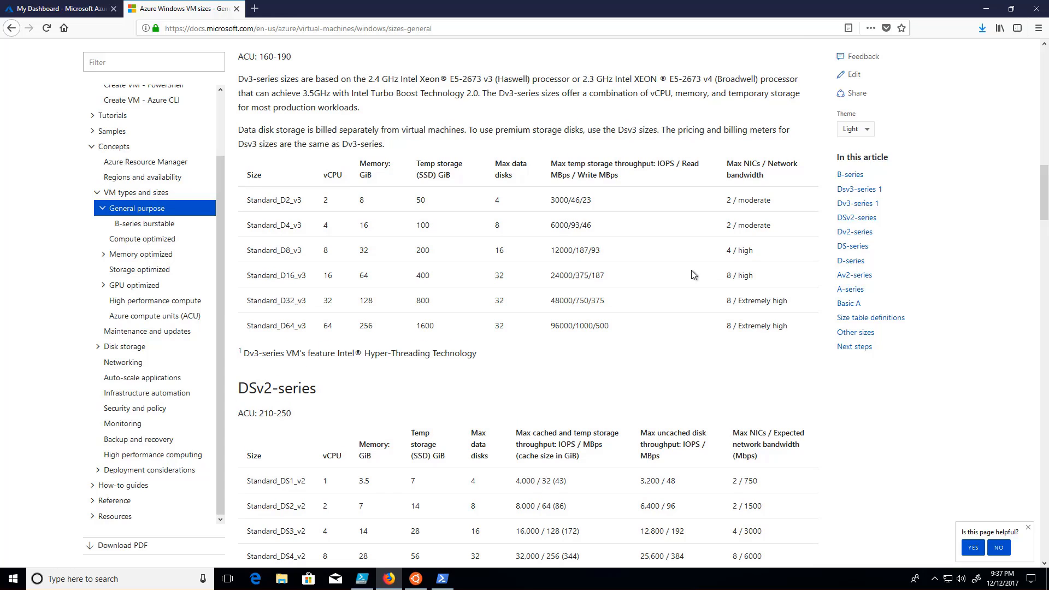
{"action": "mouse_move", "coordinate": [110, 20]}
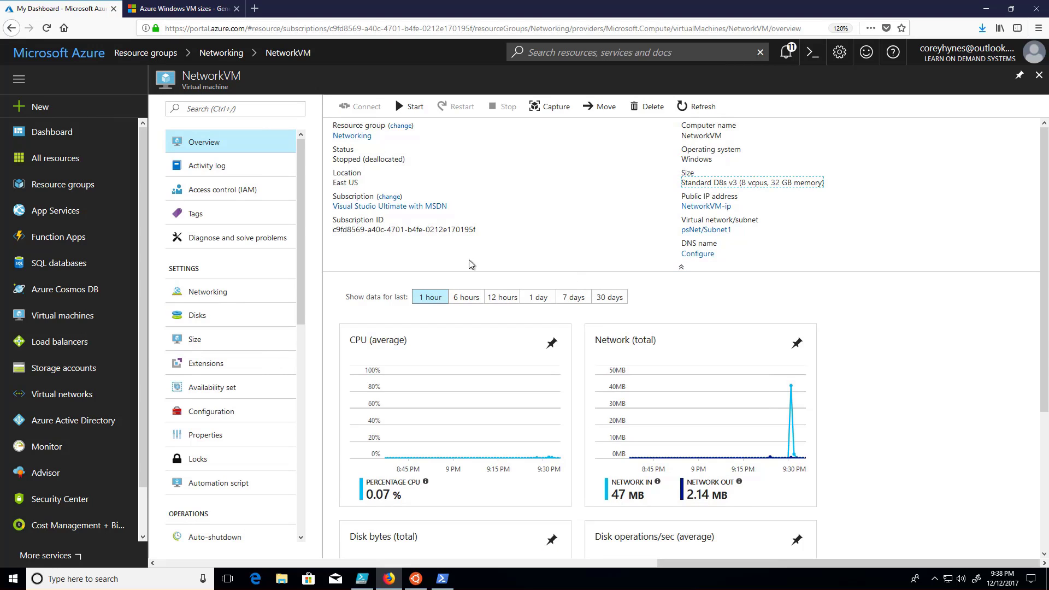
{"action": "mouse_move", "coordinate": [63, 184]}
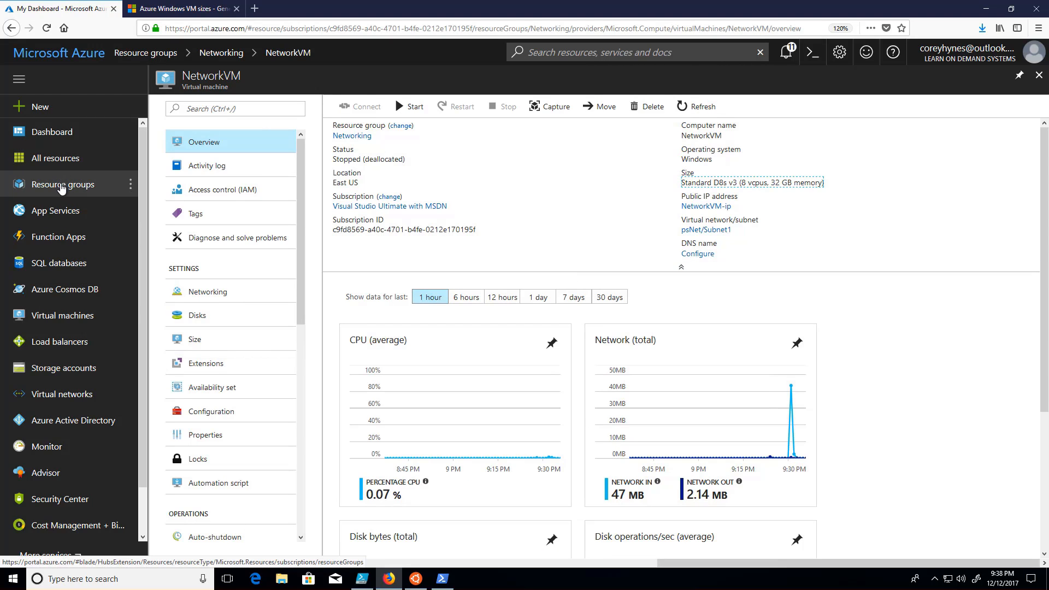
- Open the Networking resource group and refresh its list of 12 resources
{"action": "left_click", "coordinate": [62, 184]}
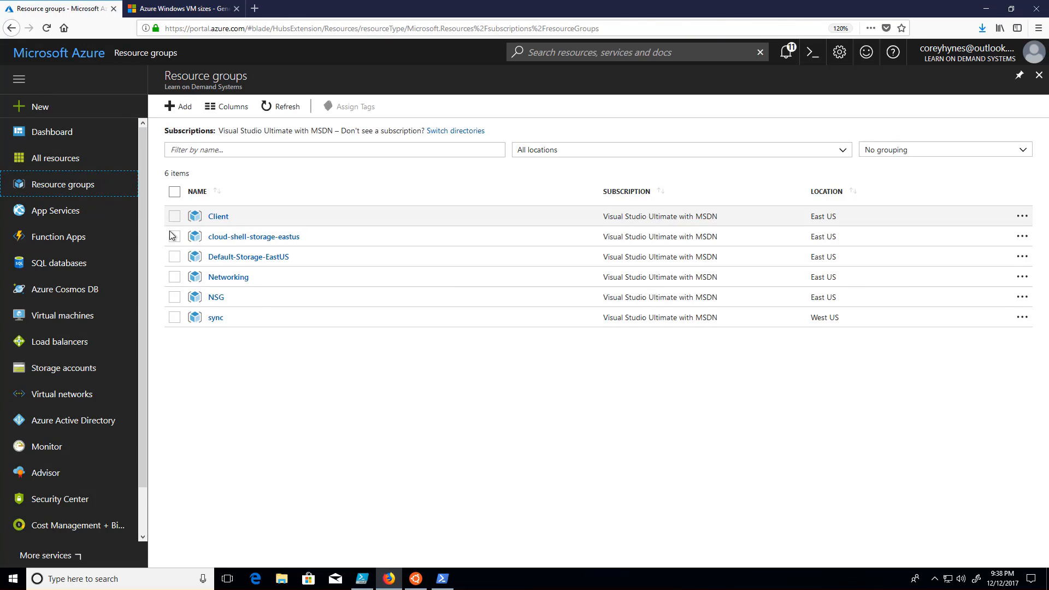
{"action": "left_click", "coordinate": [227, 276]}
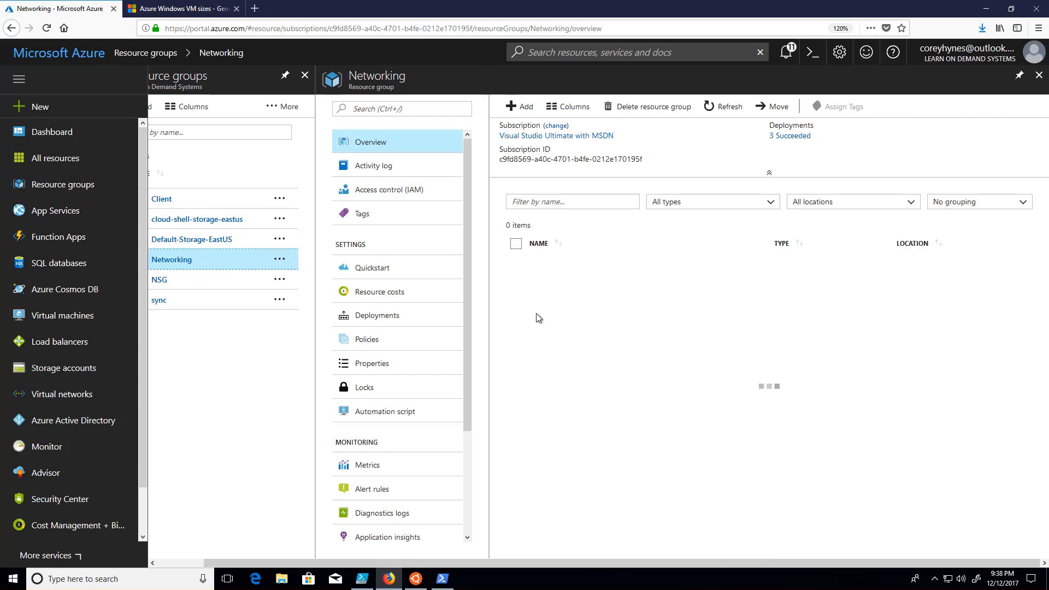
{"action": "mouse_move", "coordinate": [533, 327]}
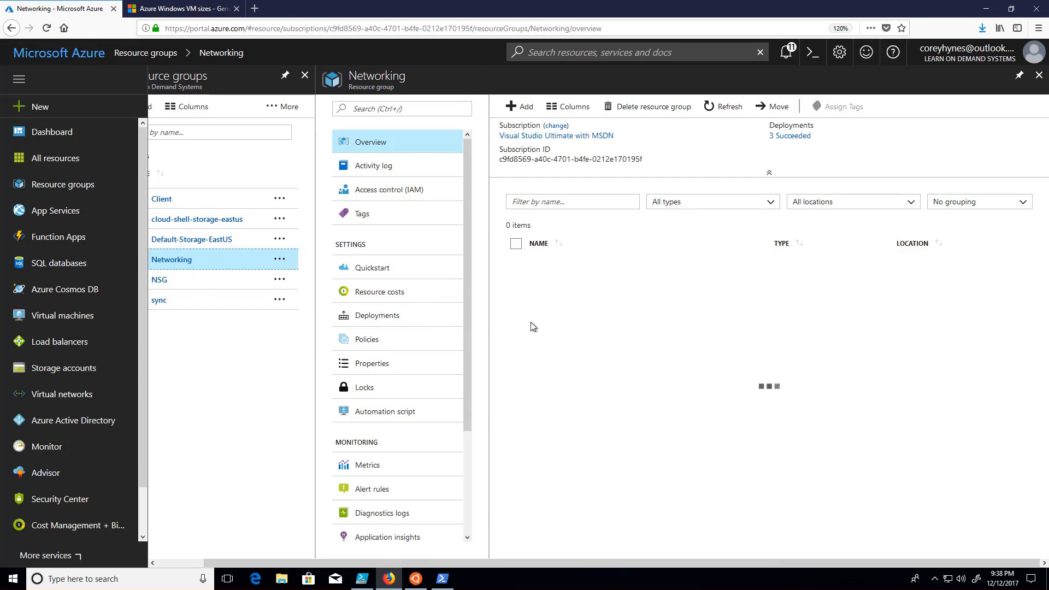
{"action": "mouse_move", "coordinate": [470, 302]}
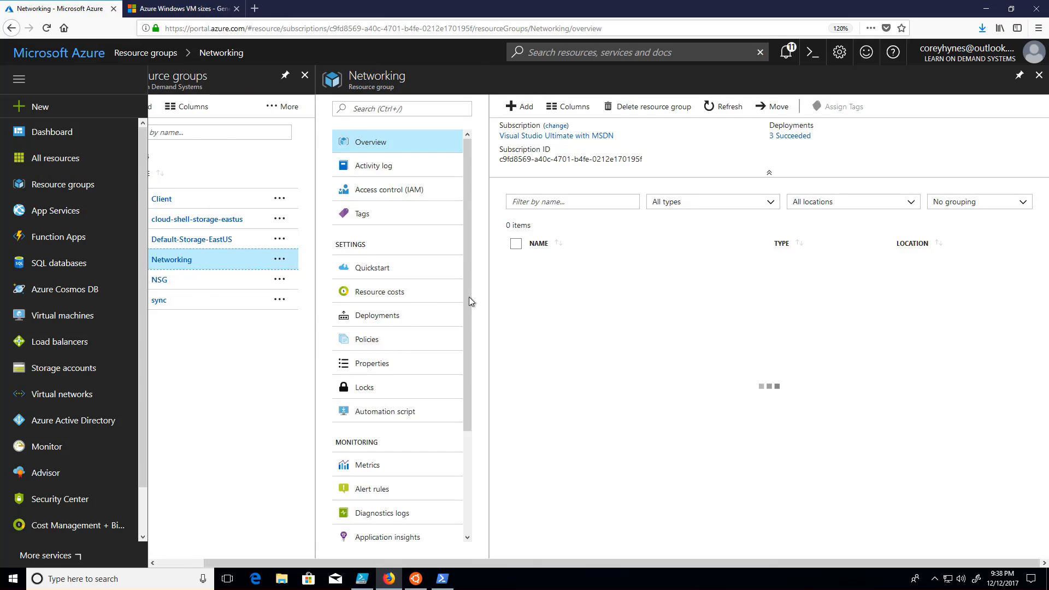
{"action": "mouse_move", "coordinate": [703, 347]}
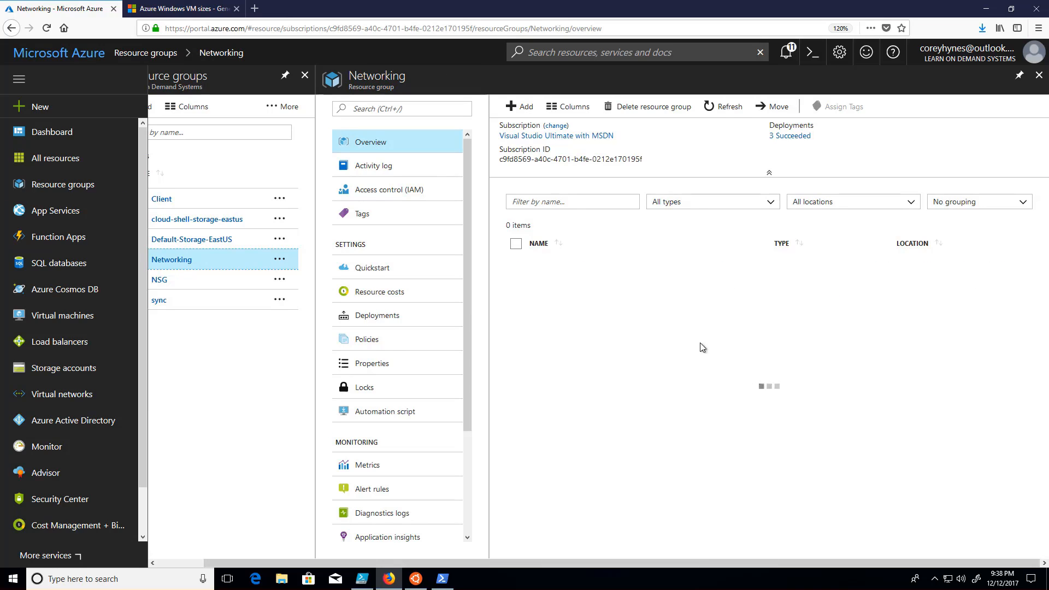
{"action": "left_click", "coordinate": [723, 106]}
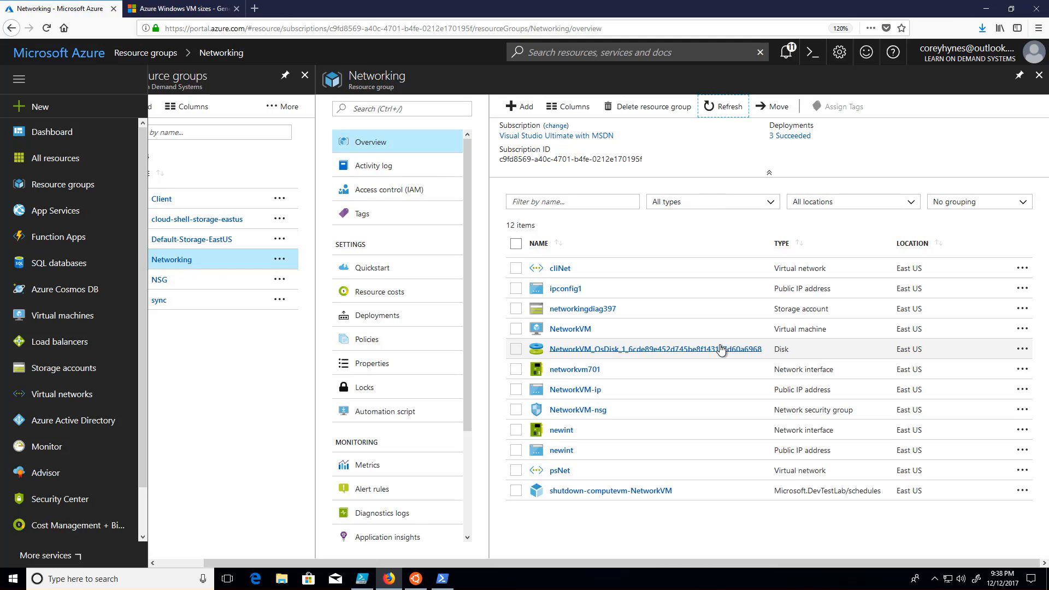
{"action": "mouse_move", "coordinate": [561, 430]}
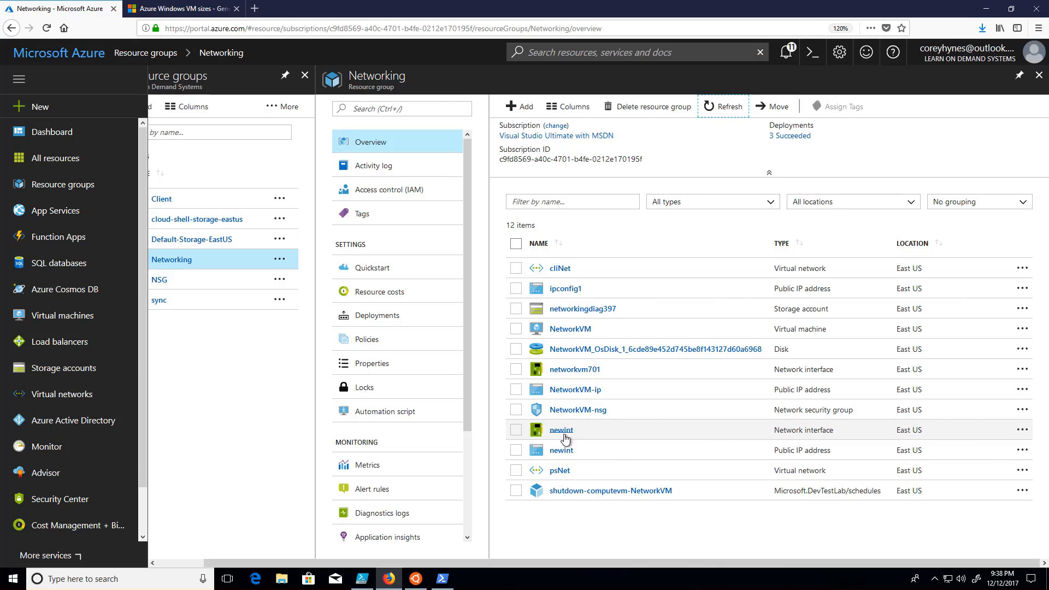
{"action": "left_click", "coordinate": [561, 429]}
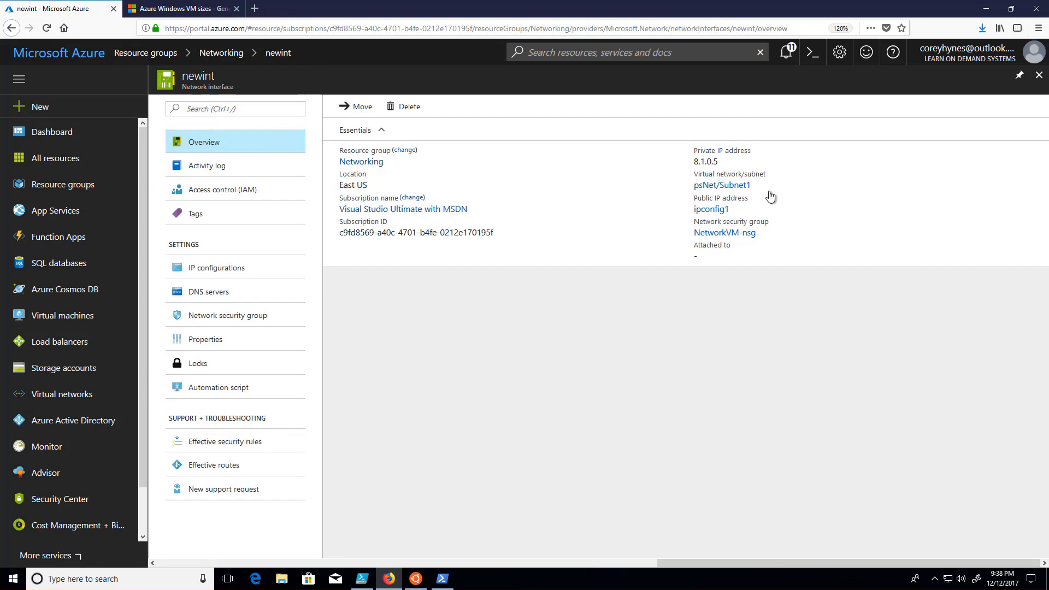
{"action": "mouse_move", "coordinate": [730, 232]}
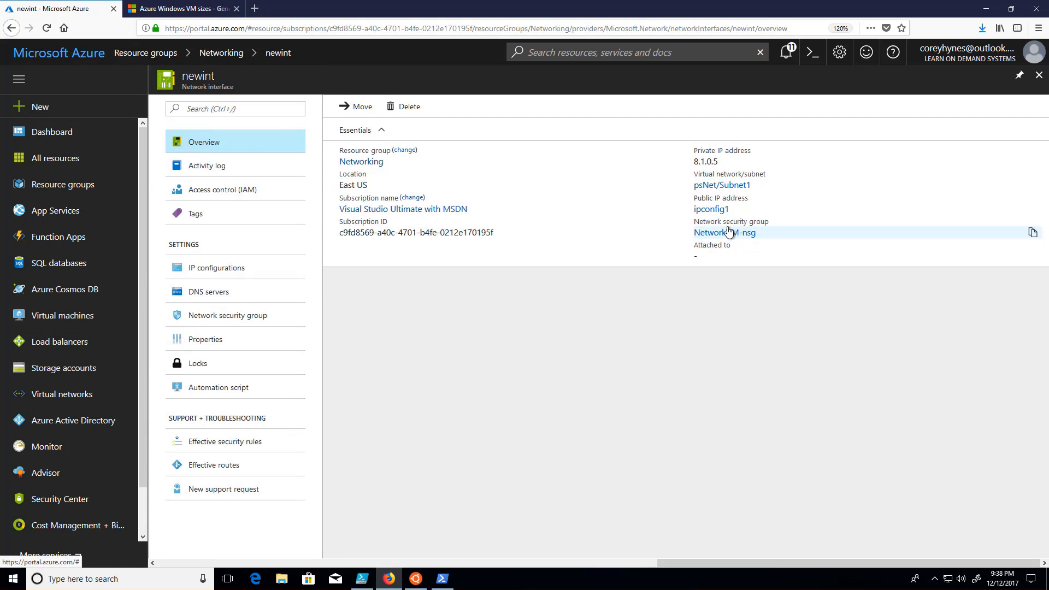
{"action": "mouse_move", "coordinate": [713, 233]}
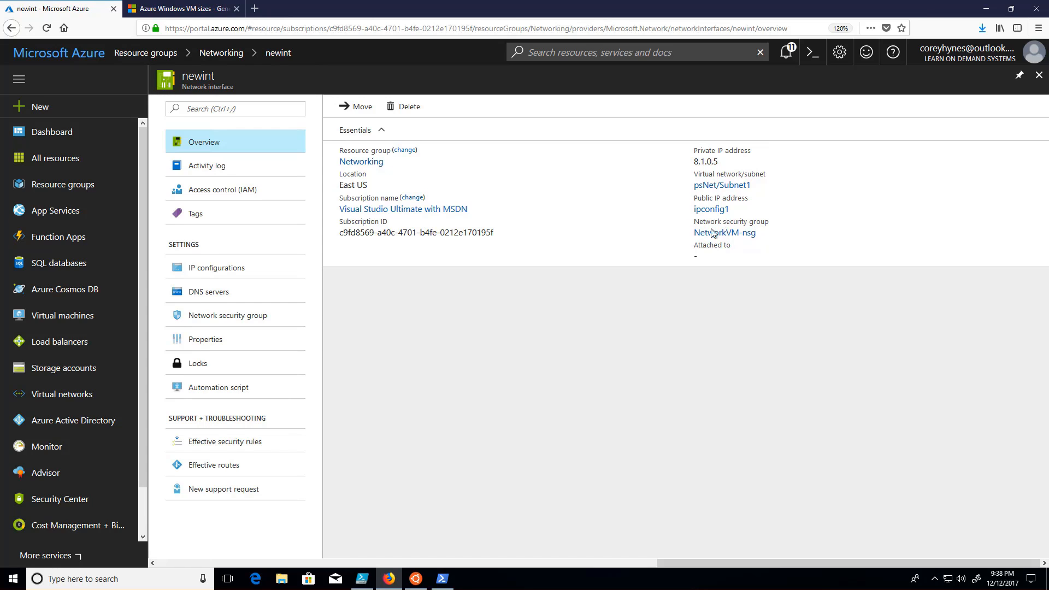
{"action": "mouse_move", "coordinate": [1038, 76]}
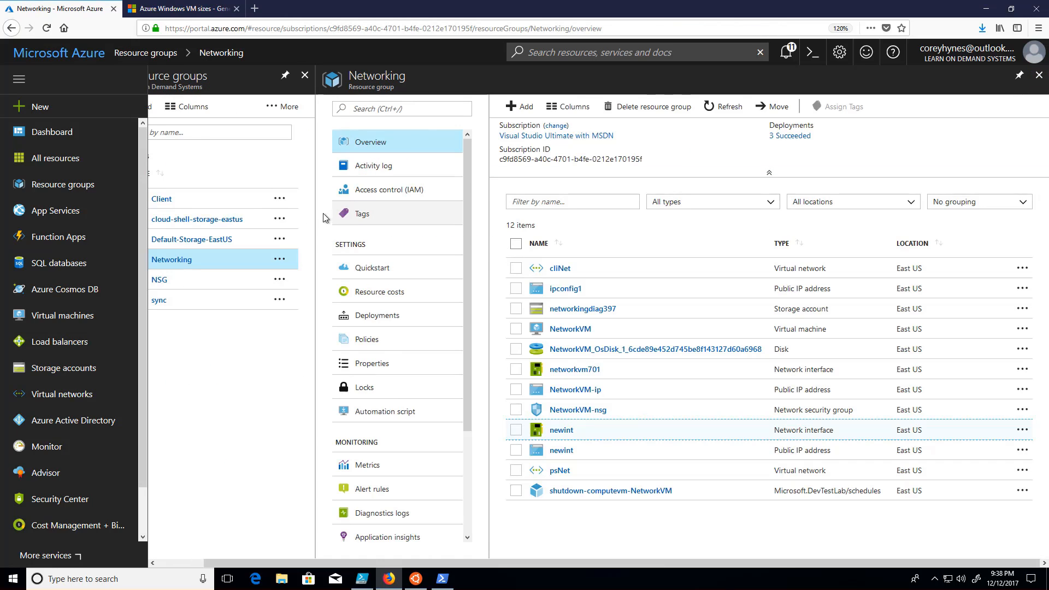
{"action": "mouse_move", "coordinate": [566, 348]}
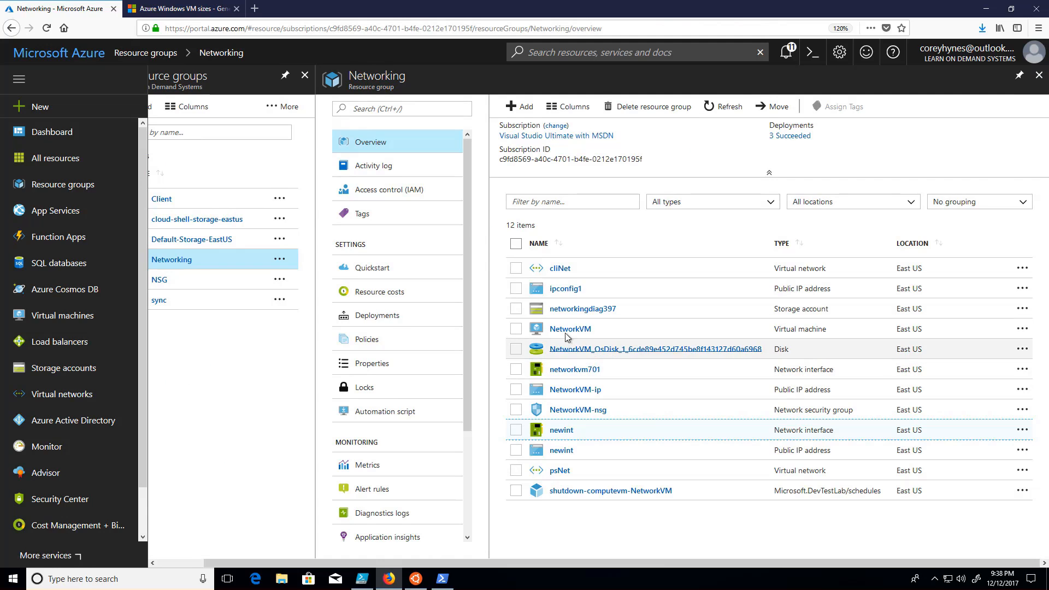
{"action": "left_click", "coordinate": [569, 329]}
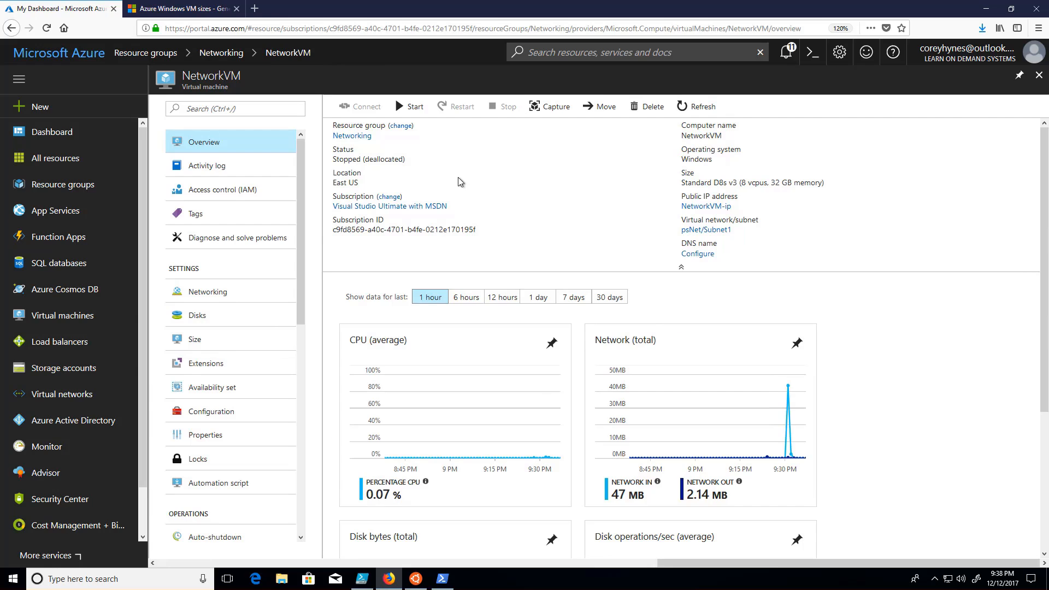
{"action": "mouse_move", "coordinate": [411, 113]}
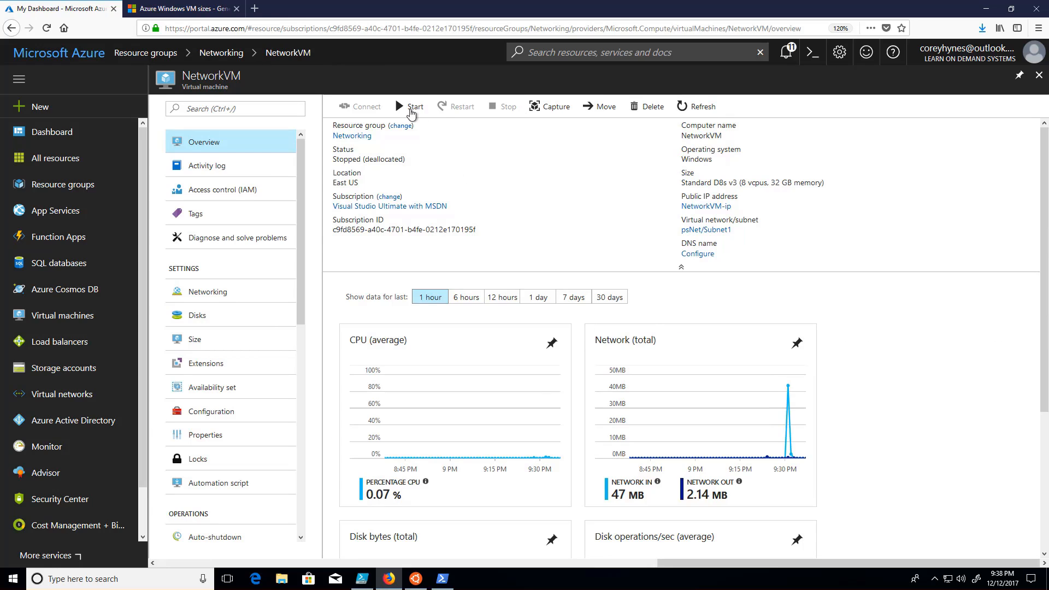
{"action": "mouse_move", "coordinate": [216, 292]}
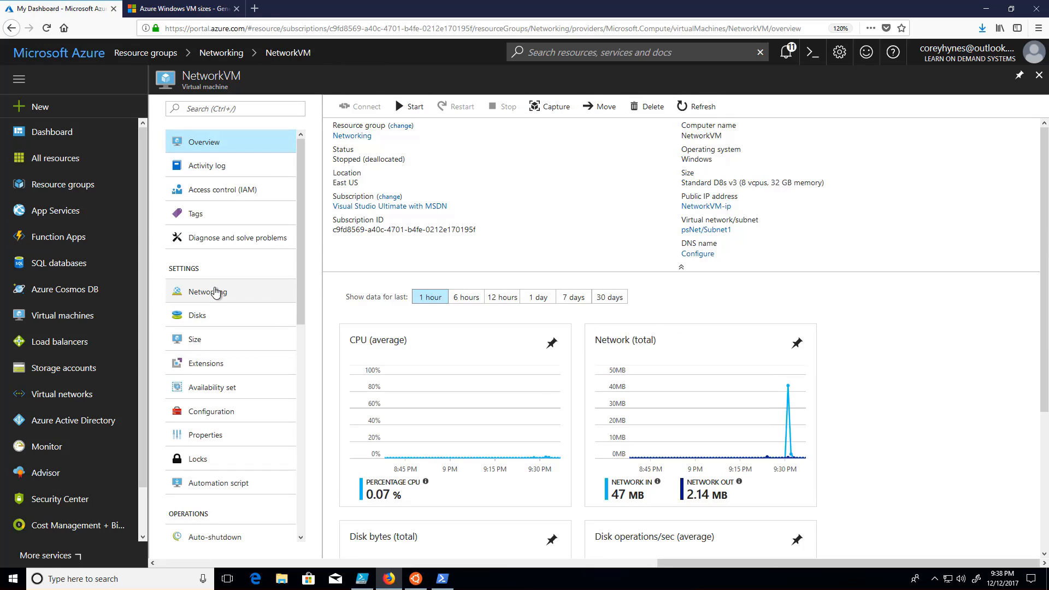
- Attach the newint network interface to NetworkVM from its Networking settings
{"action": "left_click", "coordinate": [206, 292]}
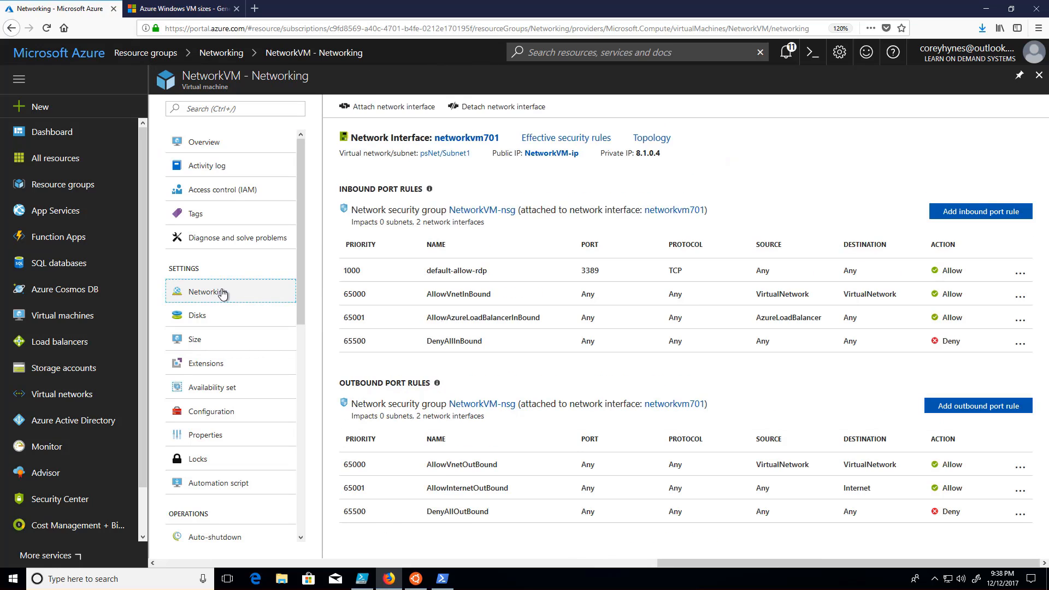
{"action": "mouse_move", "coordinate": [400, 110]}
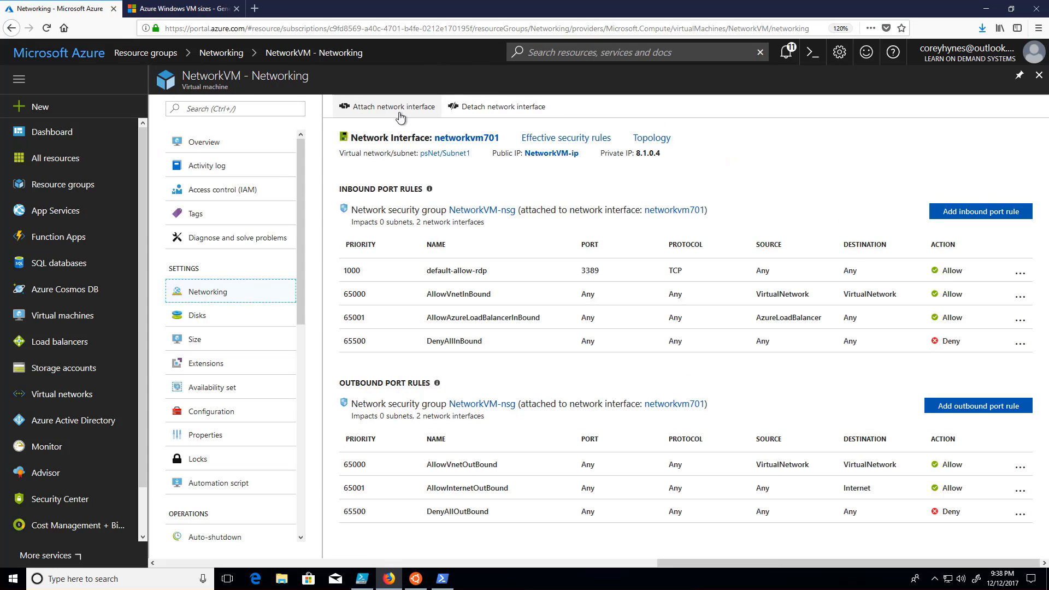
{"action": "left_click", "coordinate": [387, 106]}
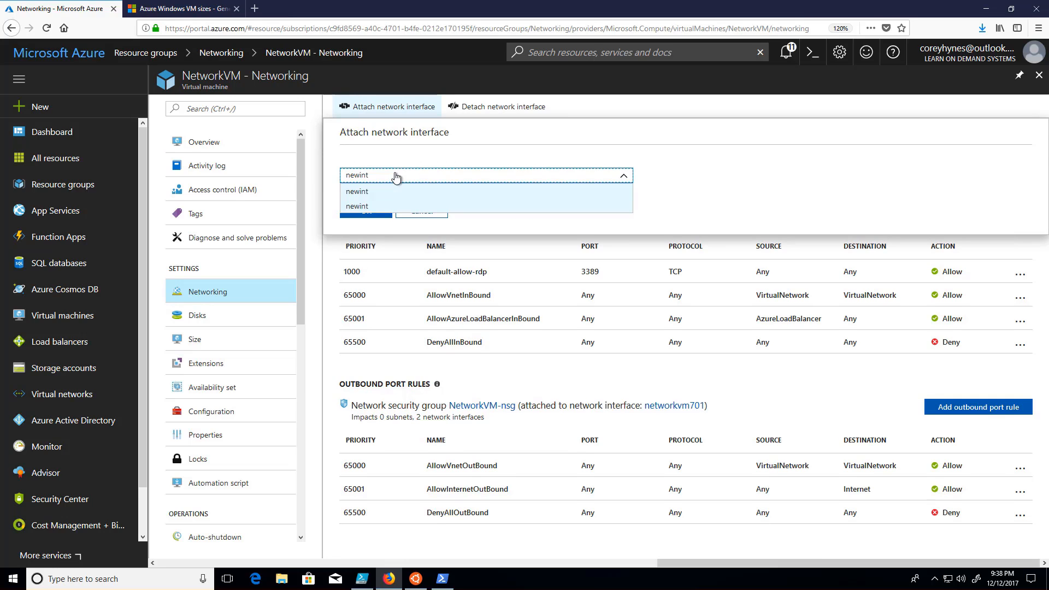
{"action": "left_click", "coordinate": [357, 192]}
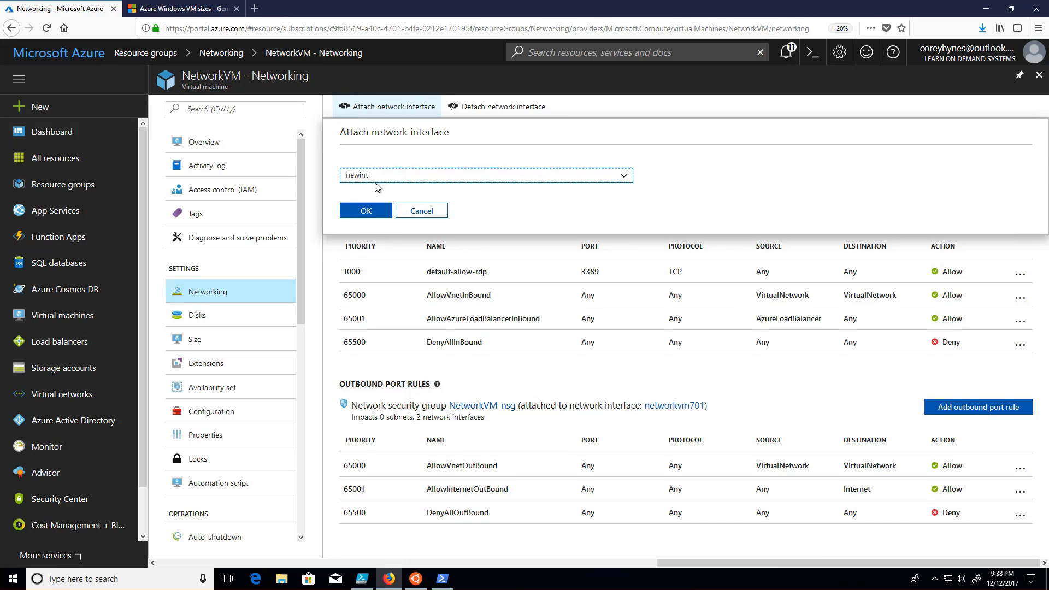
{"action": "left_click", "coordinate": [365, 209]}
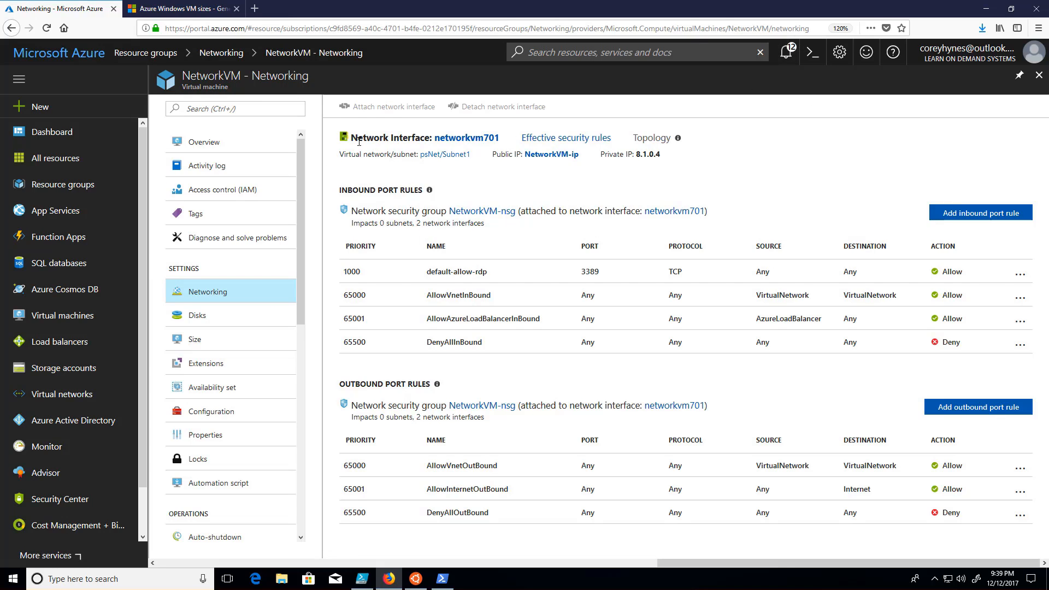
- Check newint's details beside networkvm701, noting private IP 8.1.0.5, then return to Overview
{"action": "left_click", "coordinate": [390, 107]}
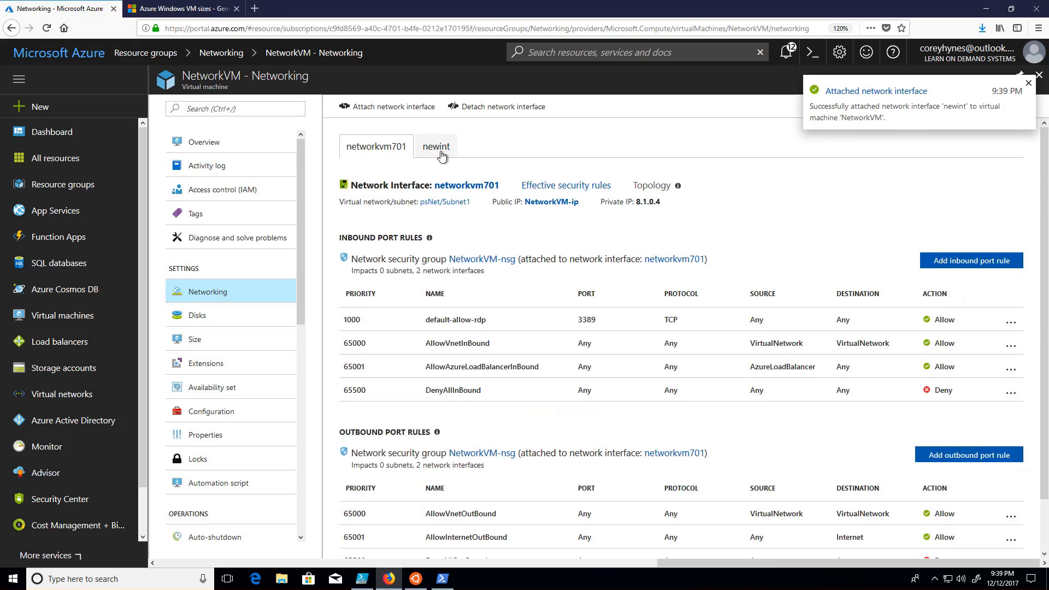
{"action": "left_click", "coordinate": [436, 146]}
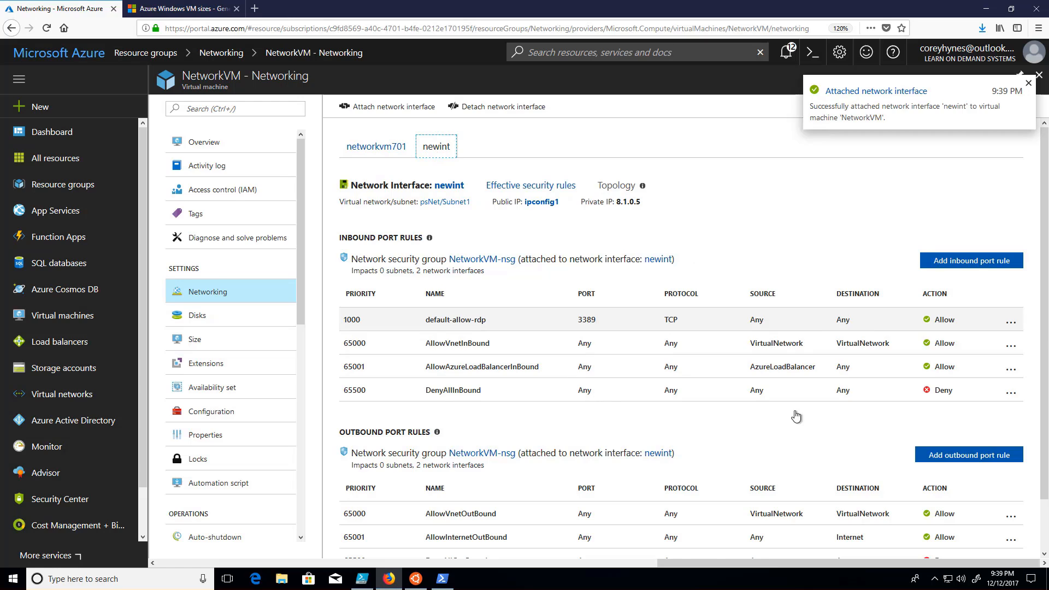
{"action": "left_click", "coordinate": [1029, 75]}
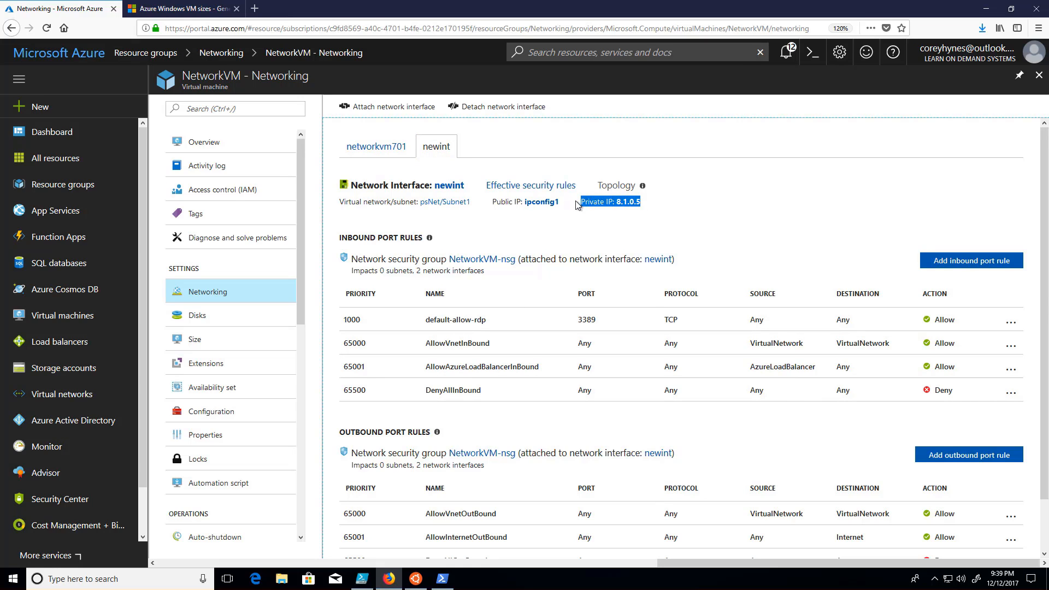
{"action": "mouse_move", "coordinate": [542, 202]}
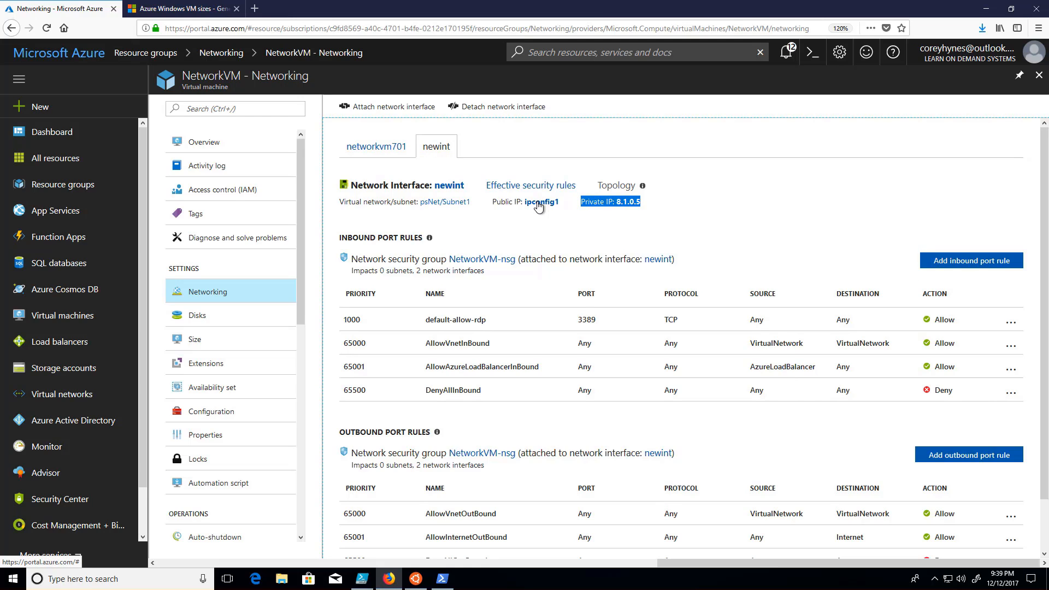
{"action": "mouse_move", "coordinate": [236, 165]}
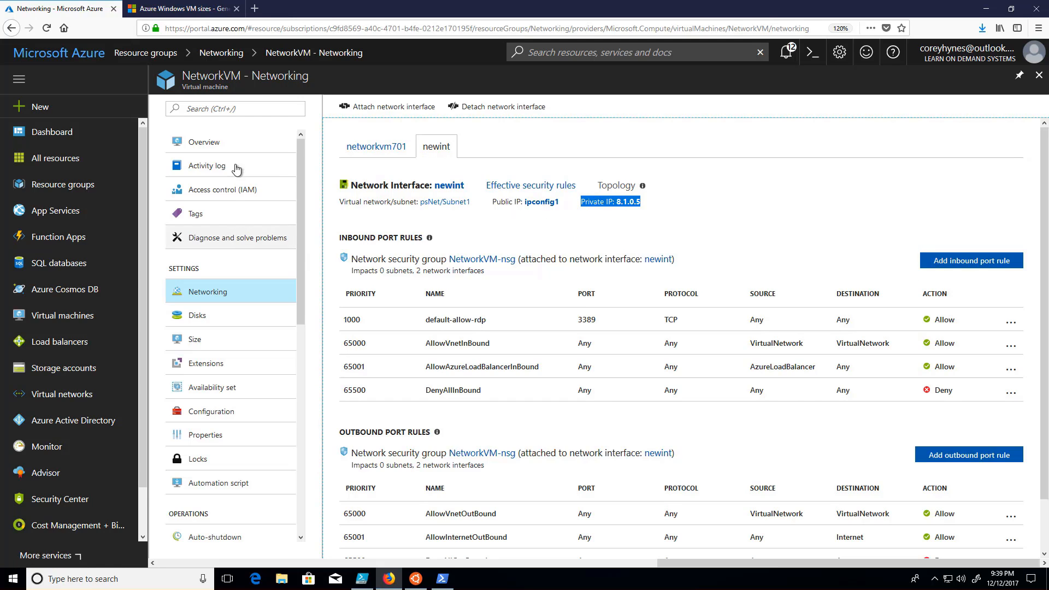
{"action": "left_click", "coordinate": [204, 141]}
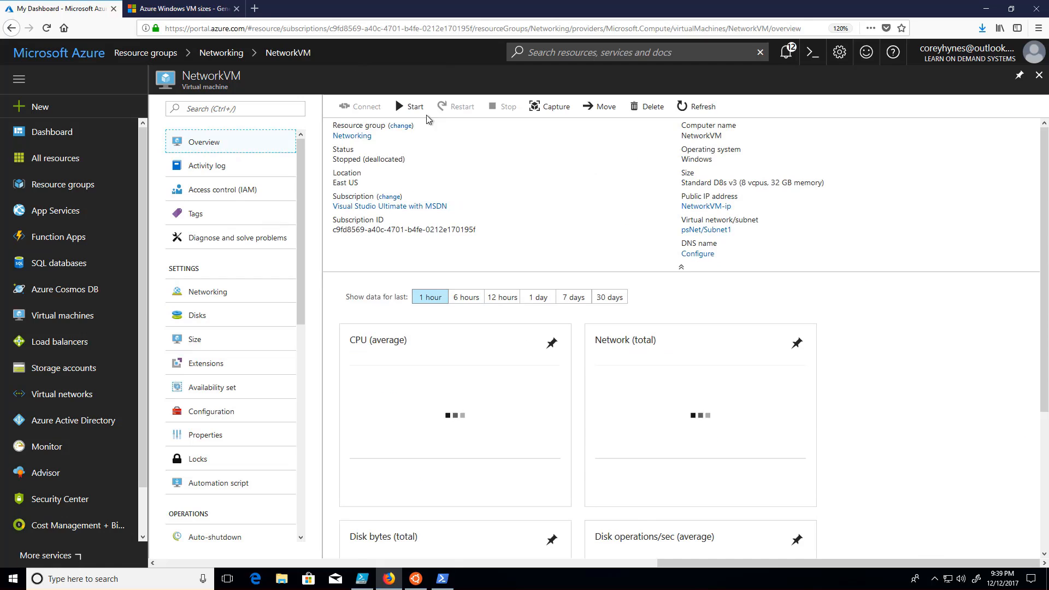
- Start NetworkVM, retrying until it runs with public IP 40.71.1.47
{"action": "left_click", "coordinate": [411, 106]}
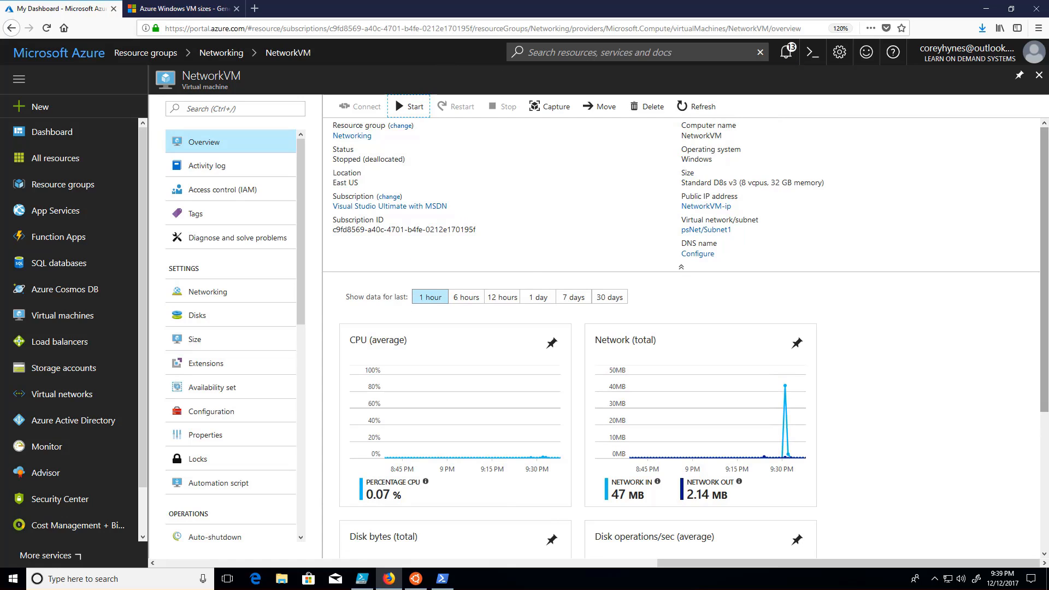
{"action": "left_click", "coordinate": [409, 106]}
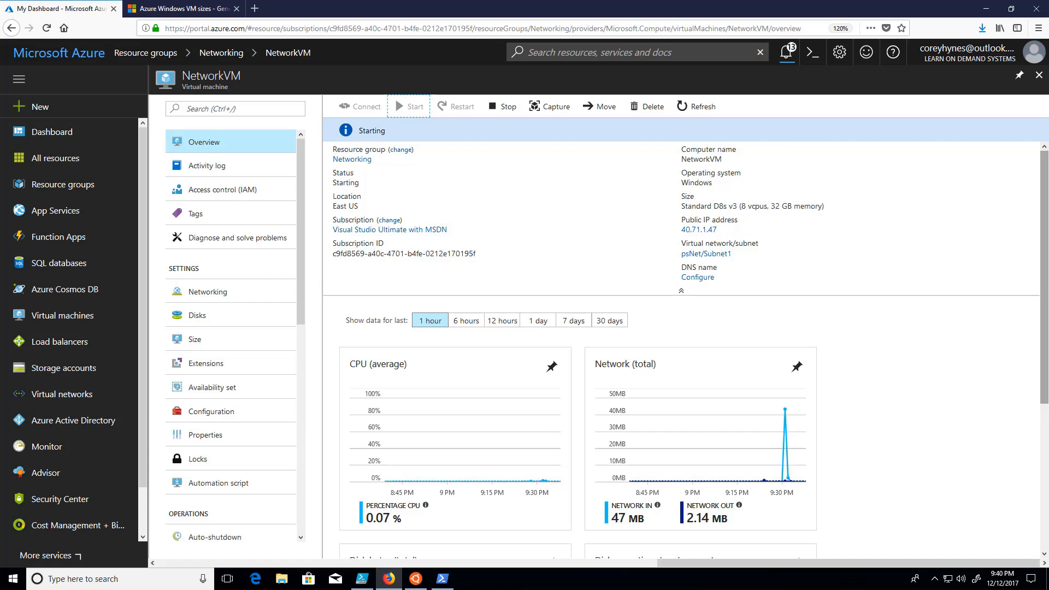
{"action": "mouse_move", "coordinate": [926, 42]}
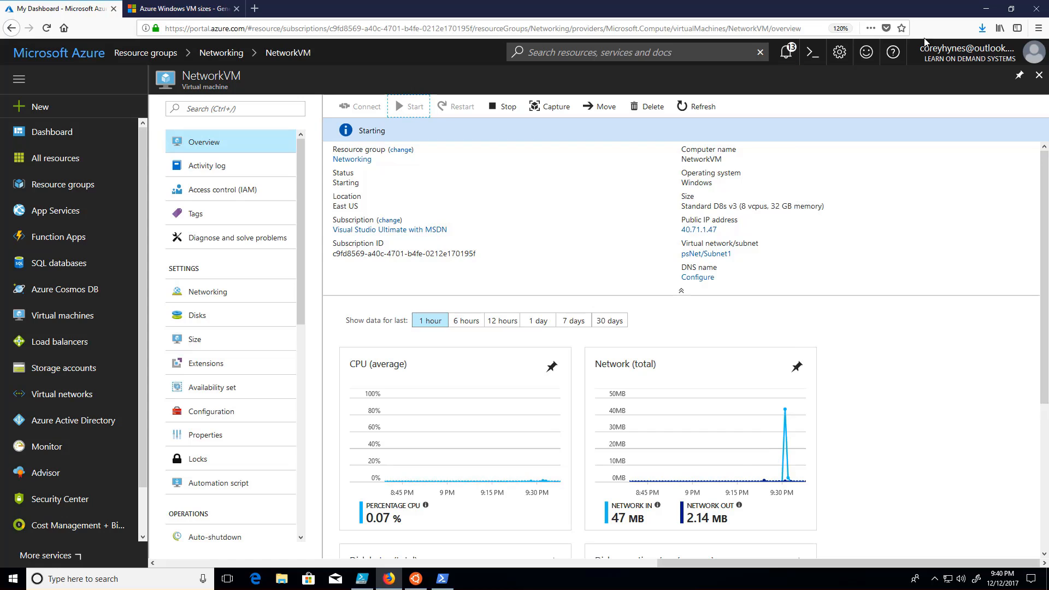
{"action": "left_click", "coordinate": [409, 105]}
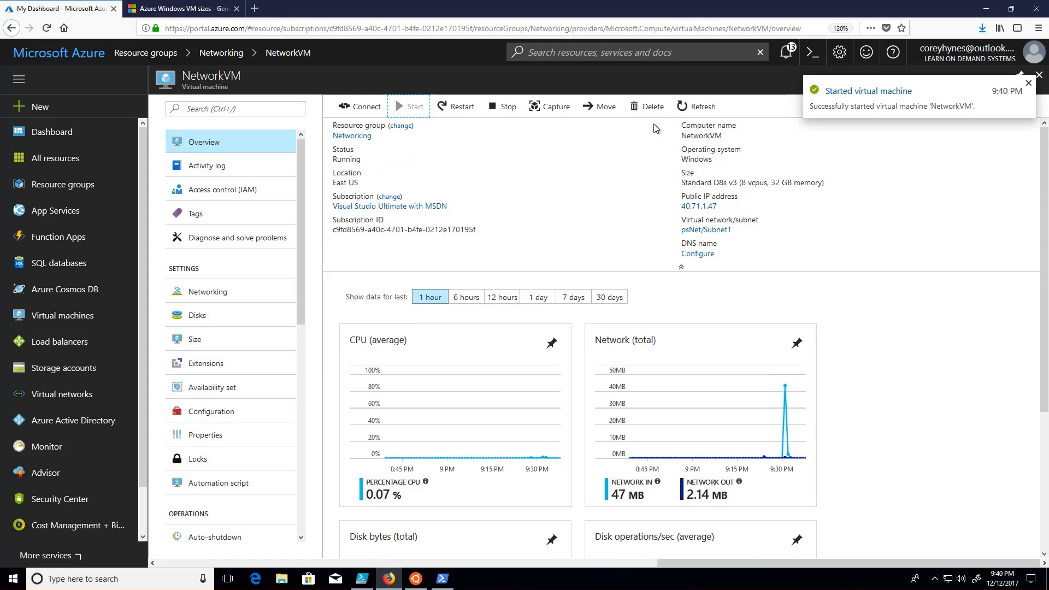
{"action": "mouse_move", "coordinate": [359, 110]}
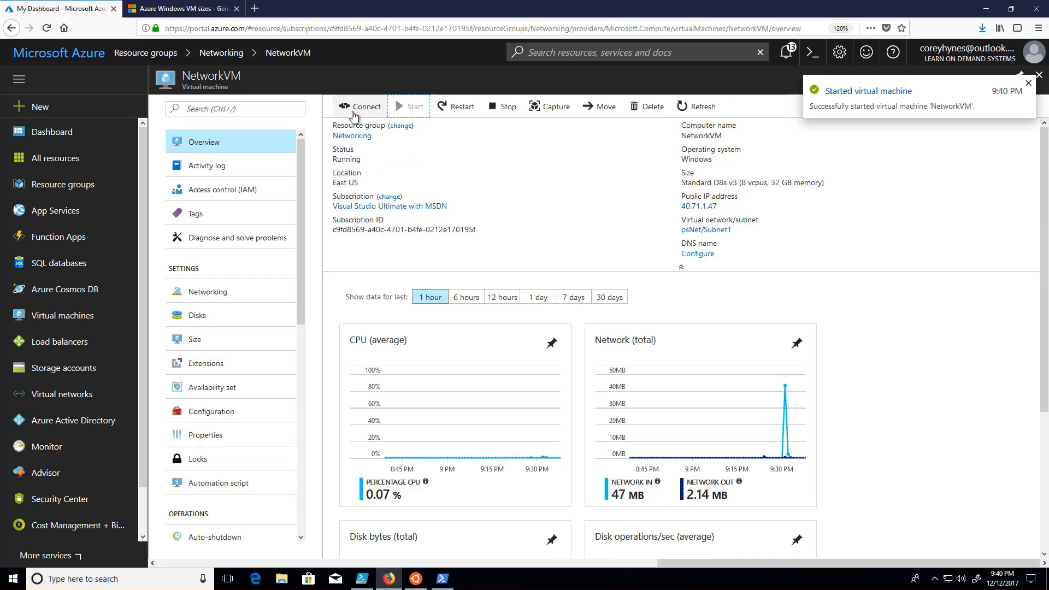
{"action": "left_click", "coordinate": [359, 105]}
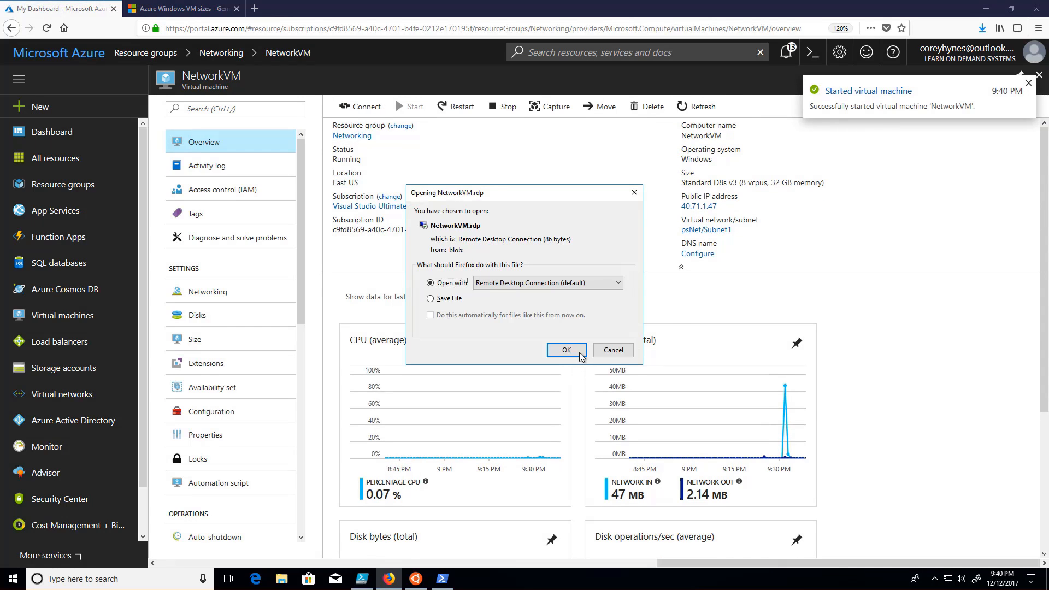
{"action": "left_click", "coordinate": [565, 349]}
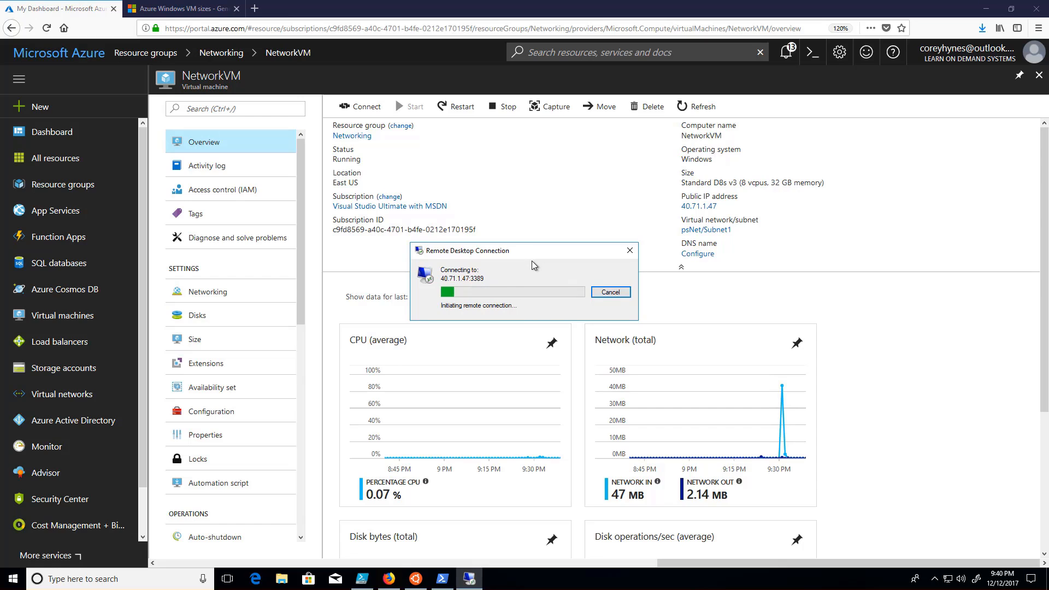
{"action": "mouse_move", "coordinate": [570, 296]}
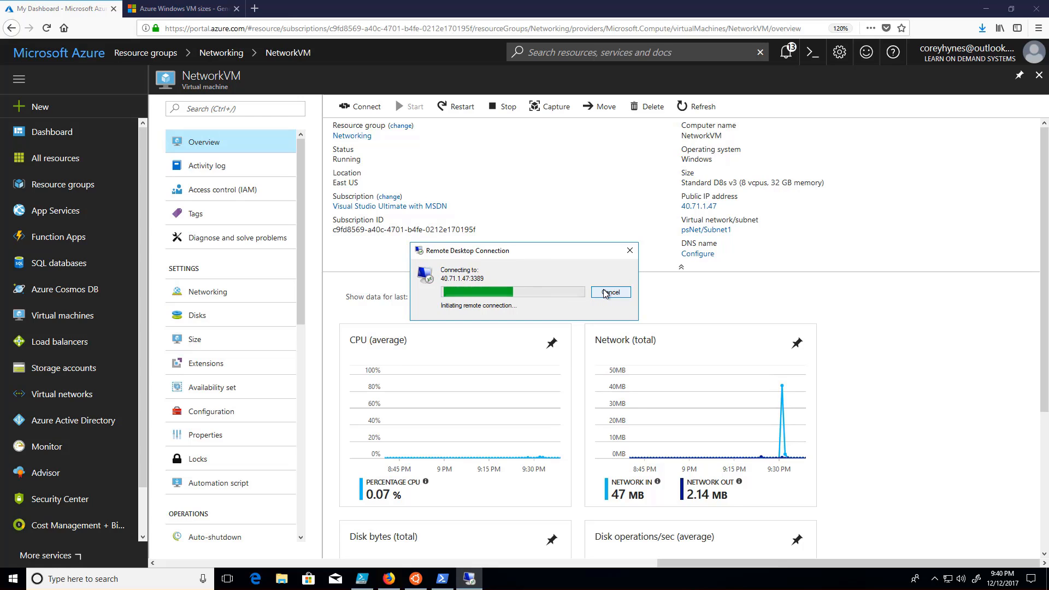
{"action": "left_click", "coordinate": [610, 292]}
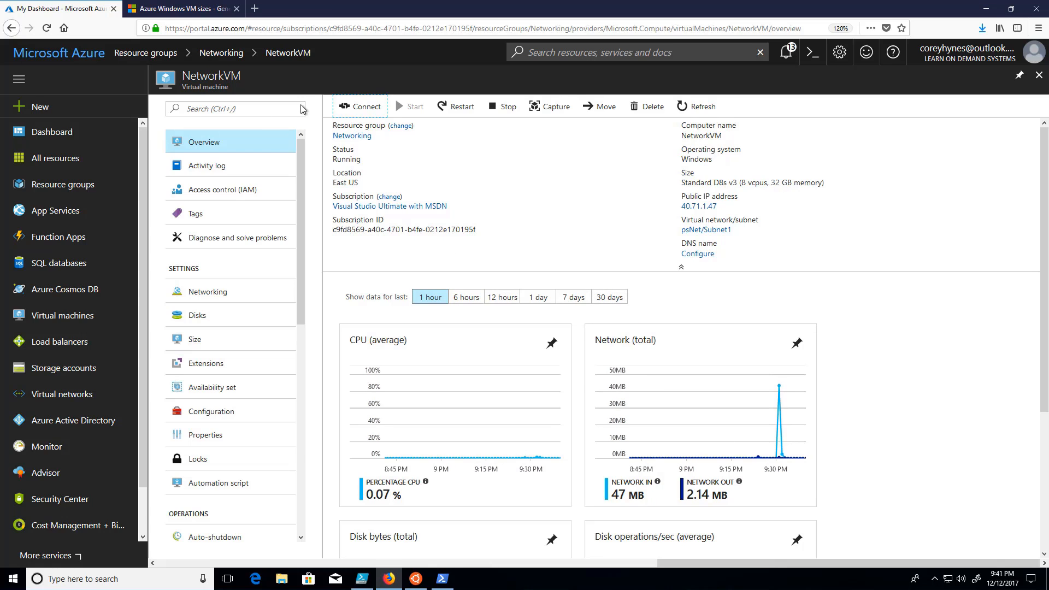
- Download the RDP file again and sign in as AzureAdmin, accepting the certificate
{"action": "left_click", "coordinate": [360, 105]}
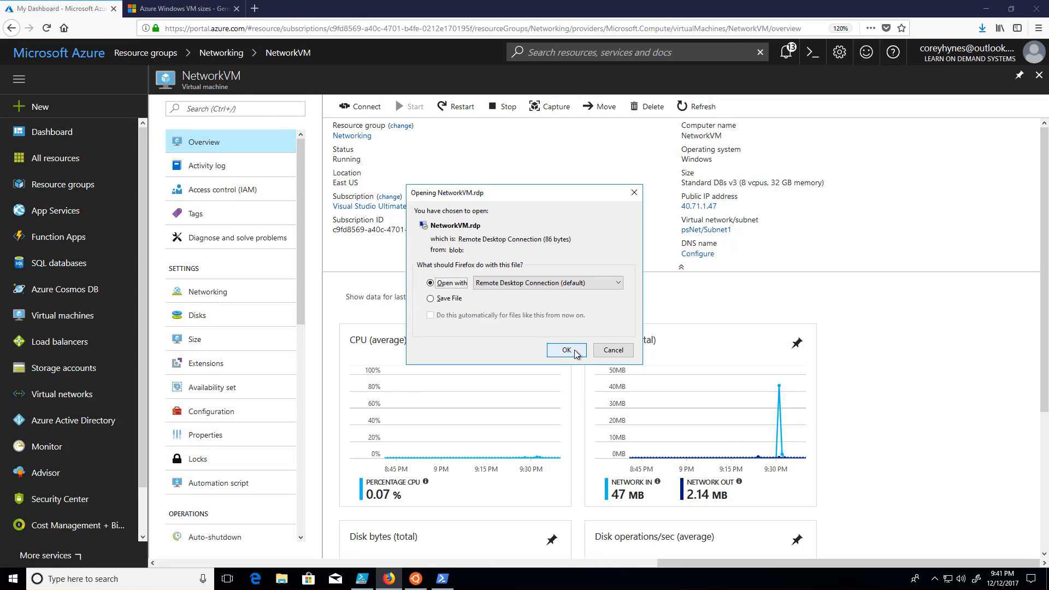
{"action": "left_click", "coordinate": [565, 349]}
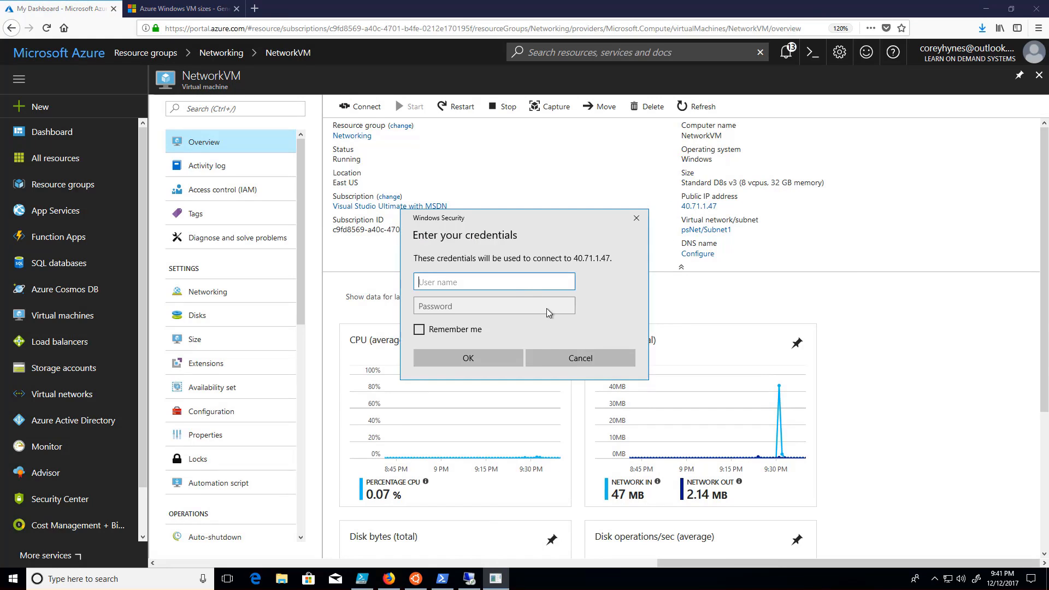
{"action": "type", "text": "AzureAdmin"}
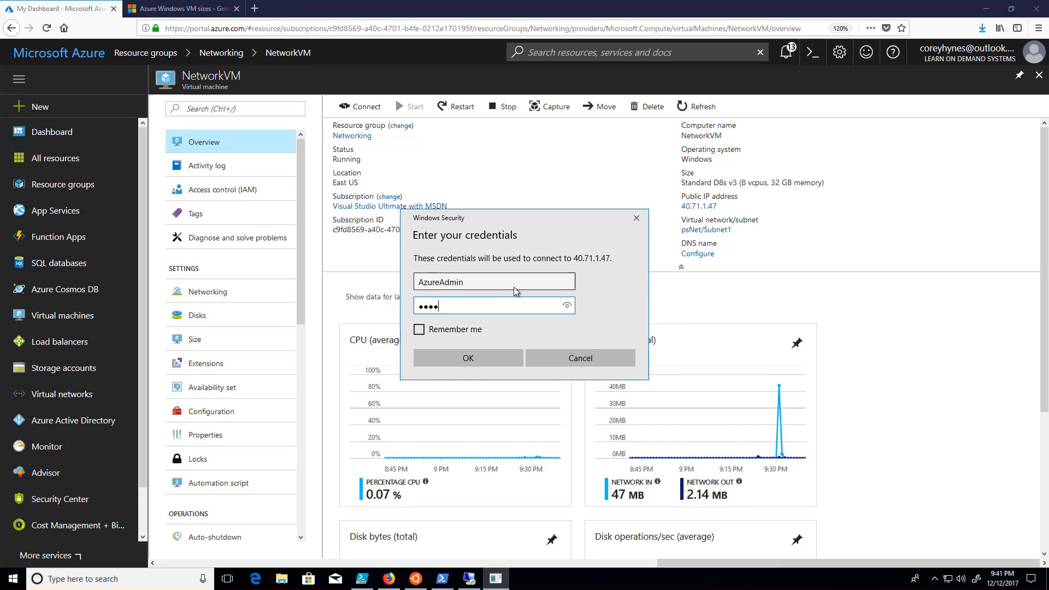
{"action": "type", "text": "password"}
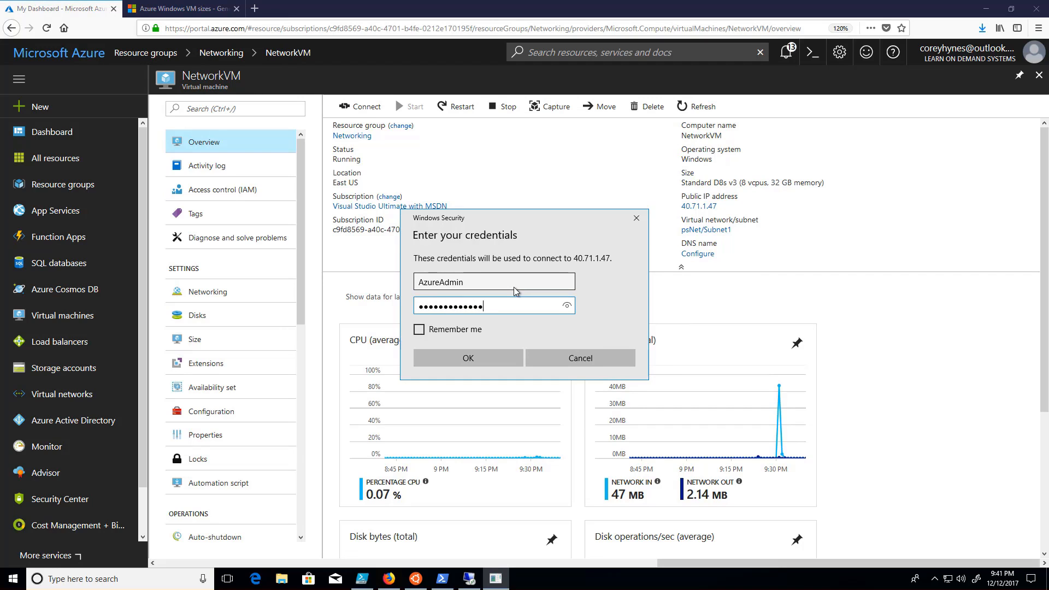
{"action": "left_click", "coordinate": [468, 358]}
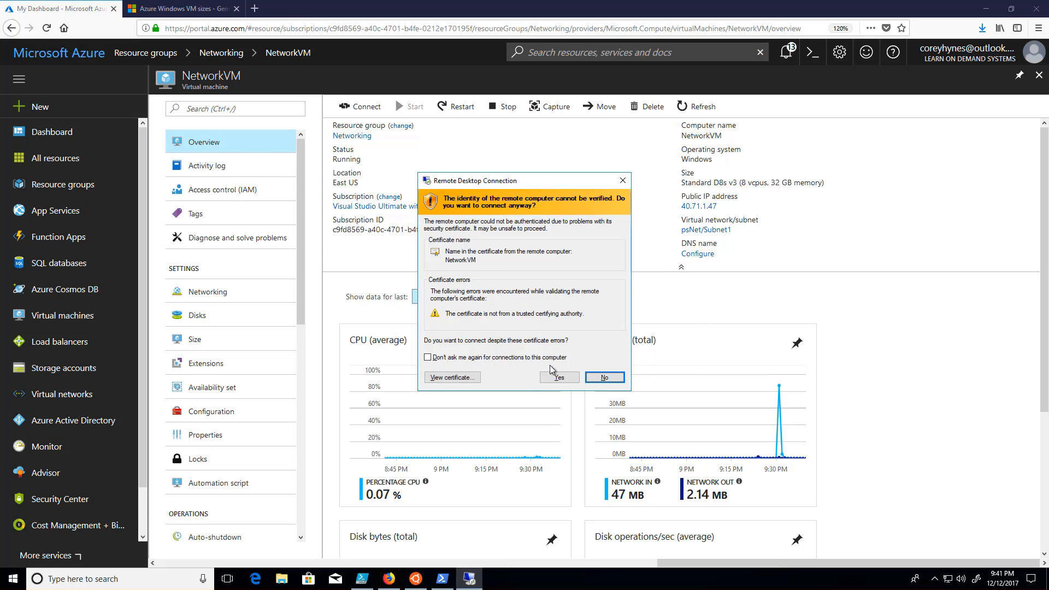
{"action": "left_click", "coordinate": [559, 378]}
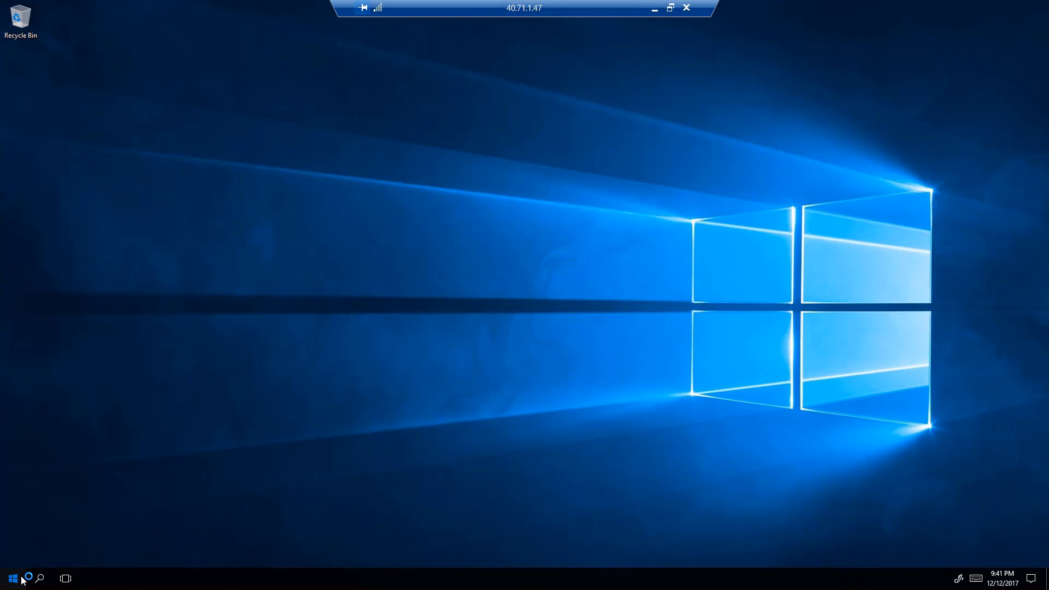
- Run ipconfig in an administrator command prompt, showing Ethernet adapters 8.1.0.4 and 8.1.0.5
{"action": "left_click", "coordinate": [12, 578]}
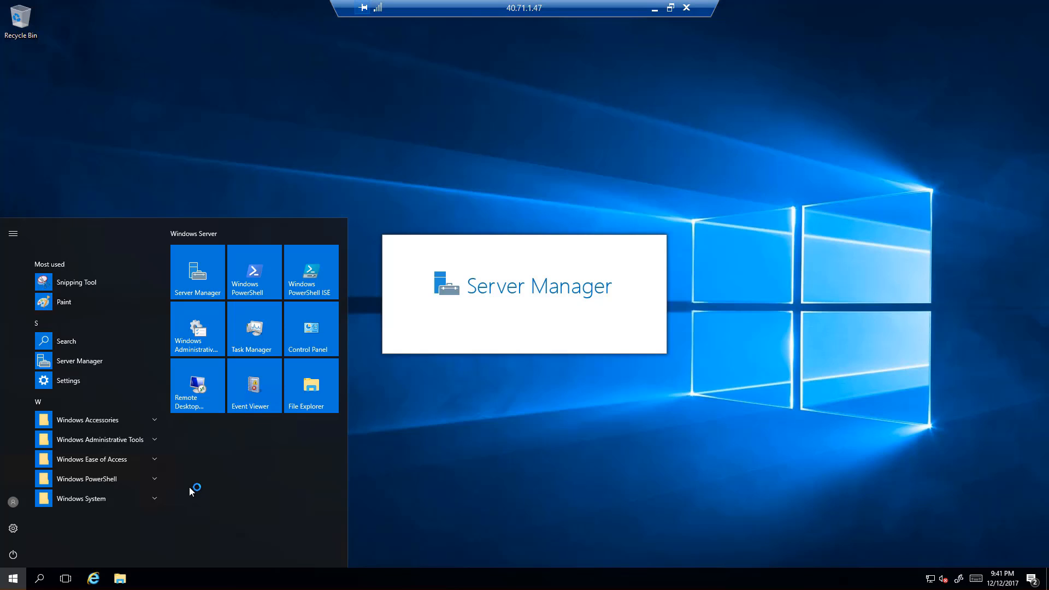
{"action": "mouse_move", "coordinate": [42, 570]}
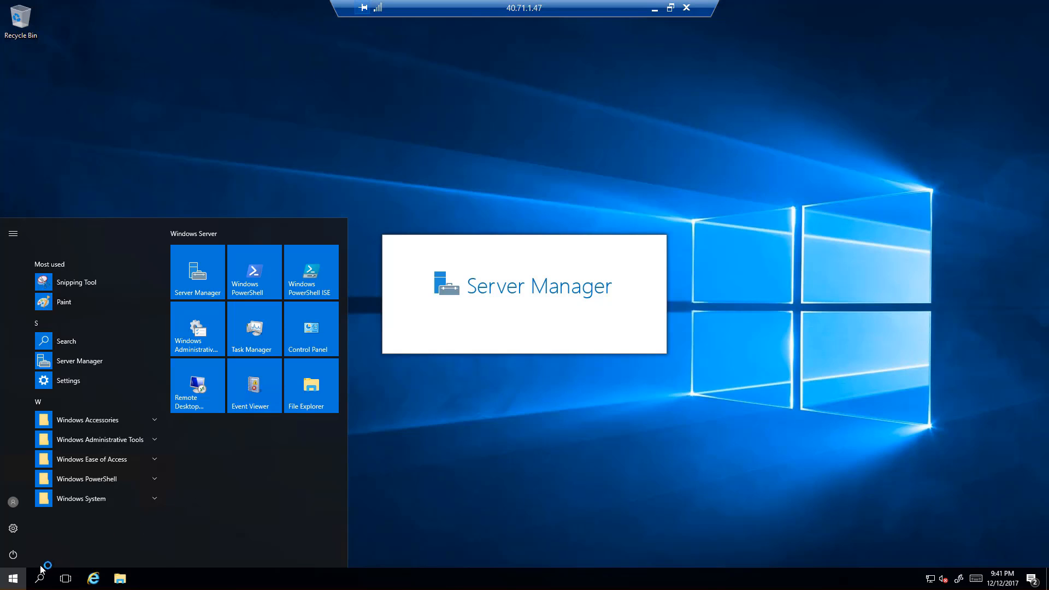
{"action": "right_click", "coordinate": [12, 577]}
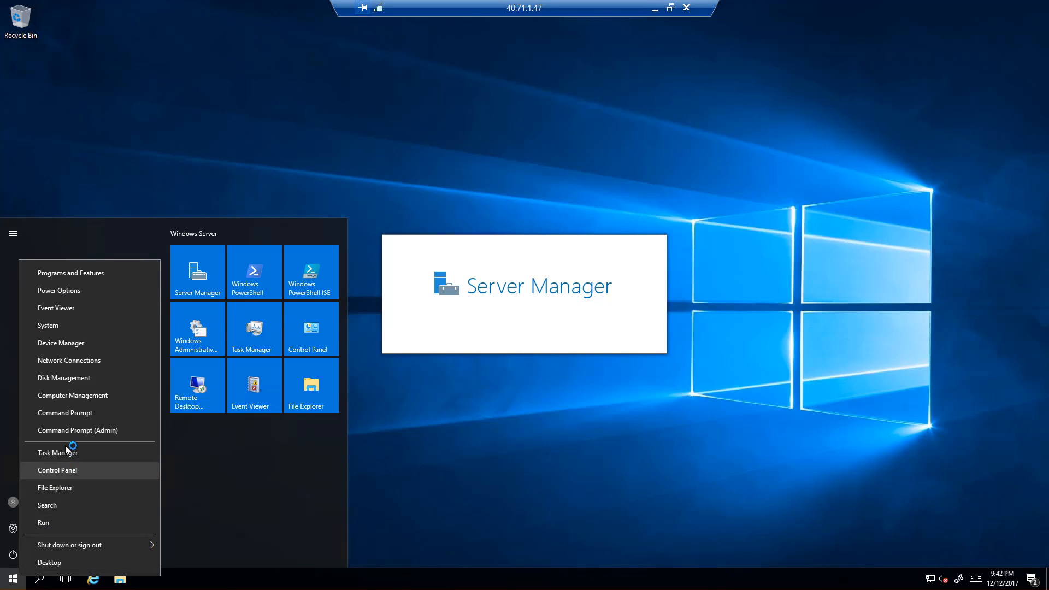
{"action": "left_click", "coordinate": [76, 430]}
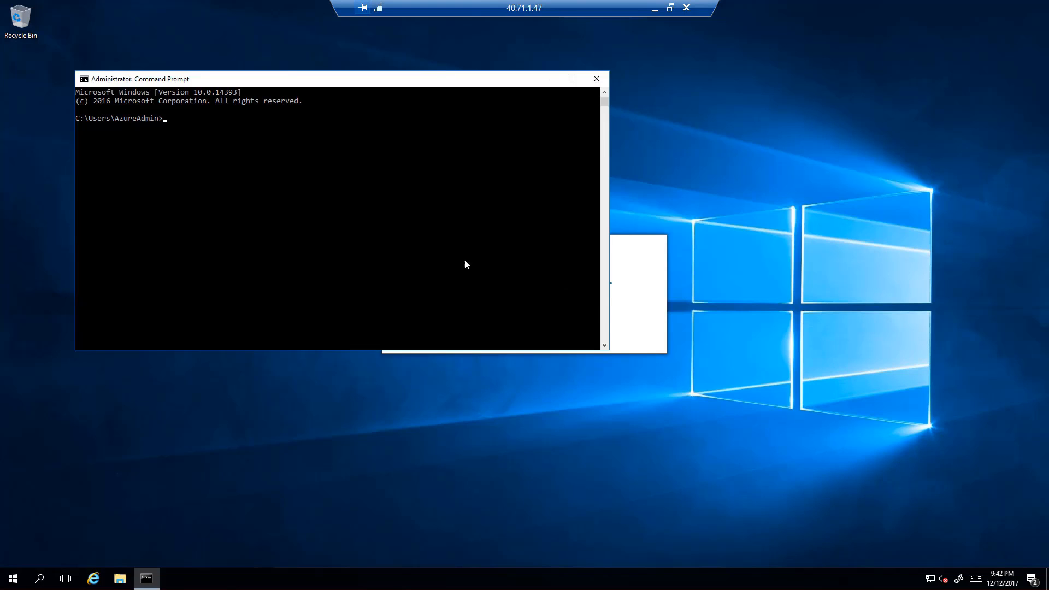
{"action": "type", "text": "ipconfig"}
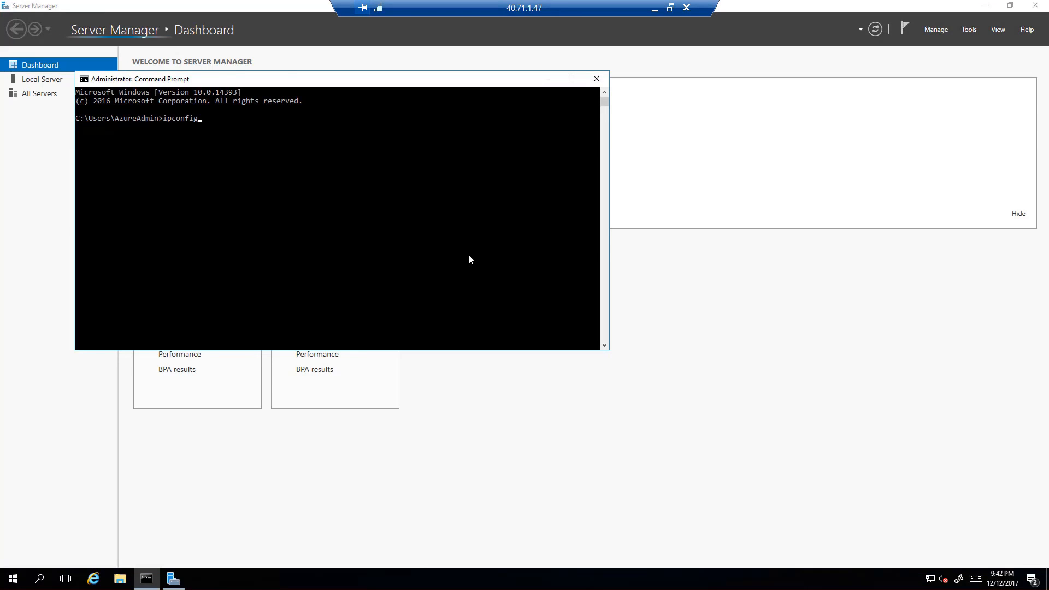
{"action": "key", "text": "Return"}
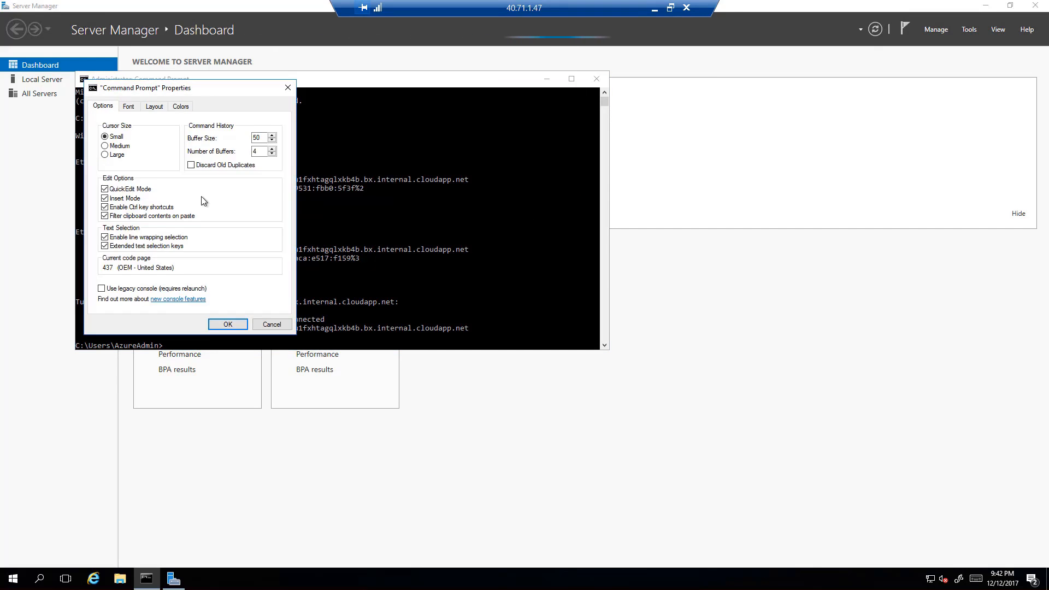
- Set the command prompt's console font size to 24
{"action": "left_click", "coordinate": [128, 105]}
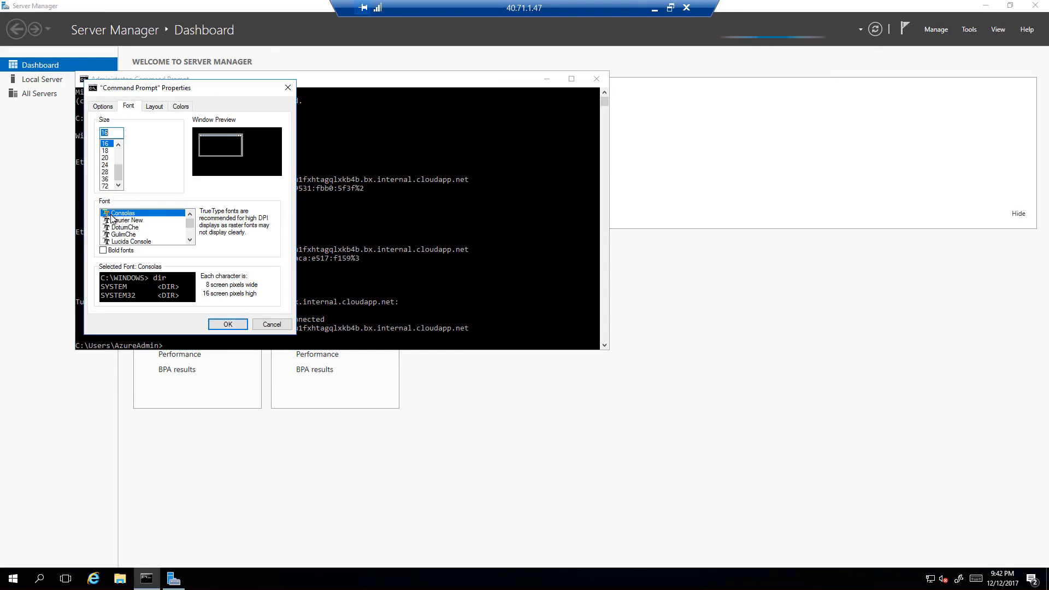
{"action": "left_click", "coordinate": [105, 164]}
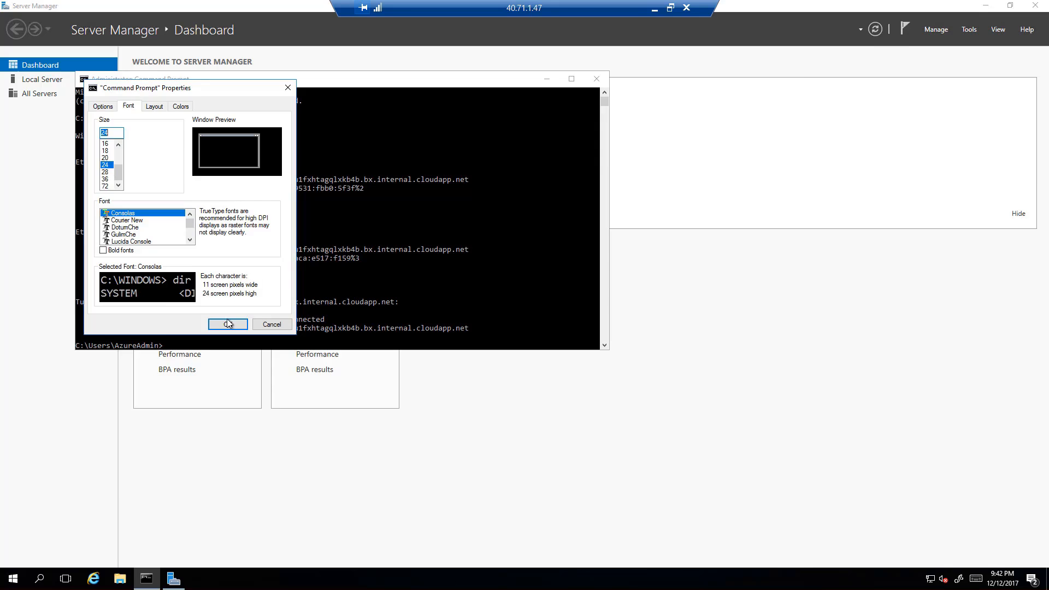
{"action": "left_click", "coordinate": [226, 324]}
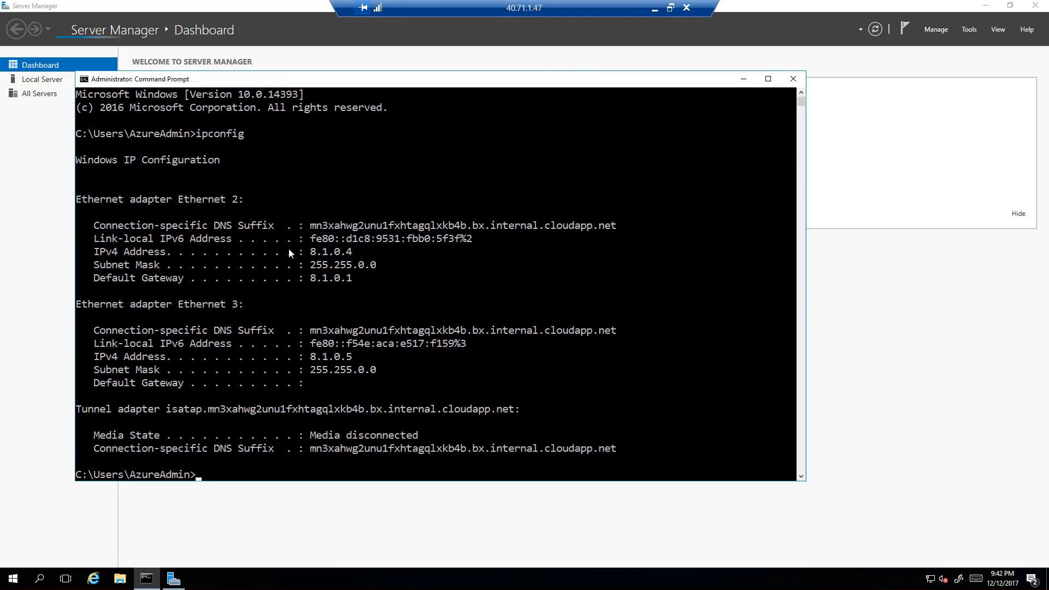
{"action": "mouse_move", "coordinate": [484, 379]}
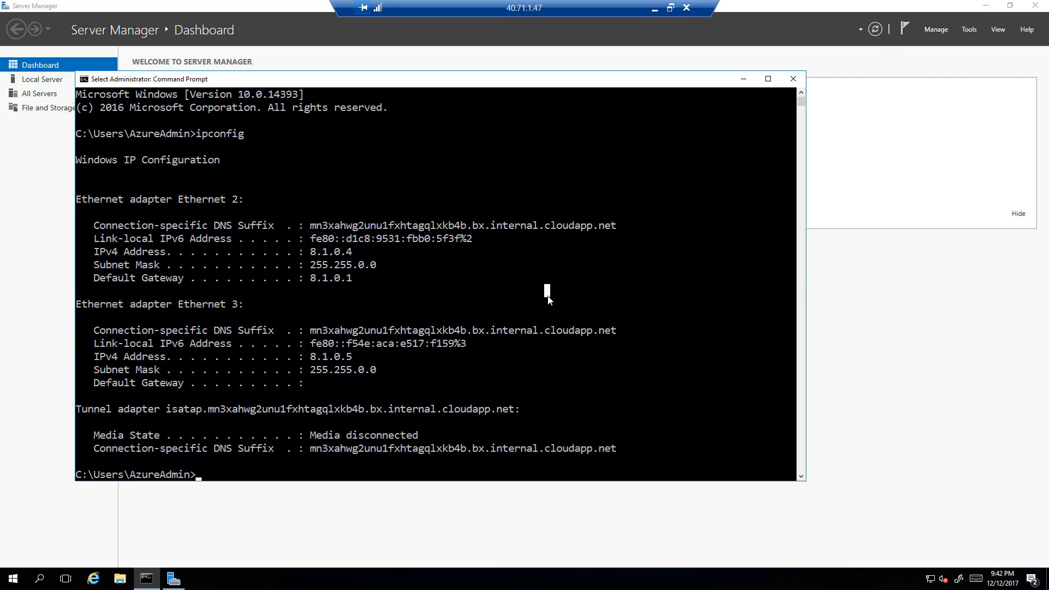
{"action": "mouse_move", "coordinate": [790, 105]}
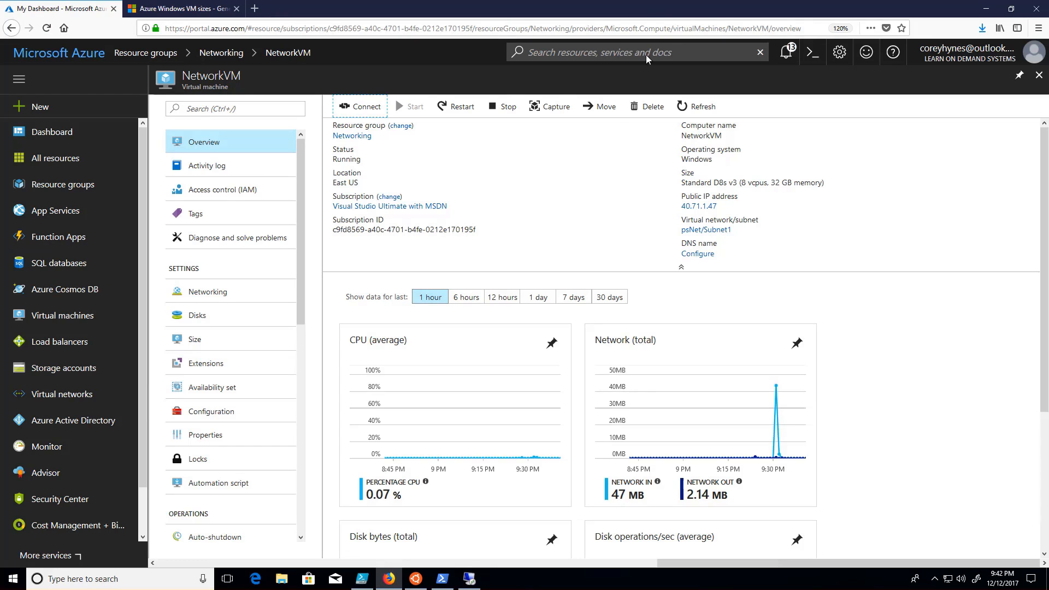
{"action": "mouse_move", "coordinate": [504, 111]}
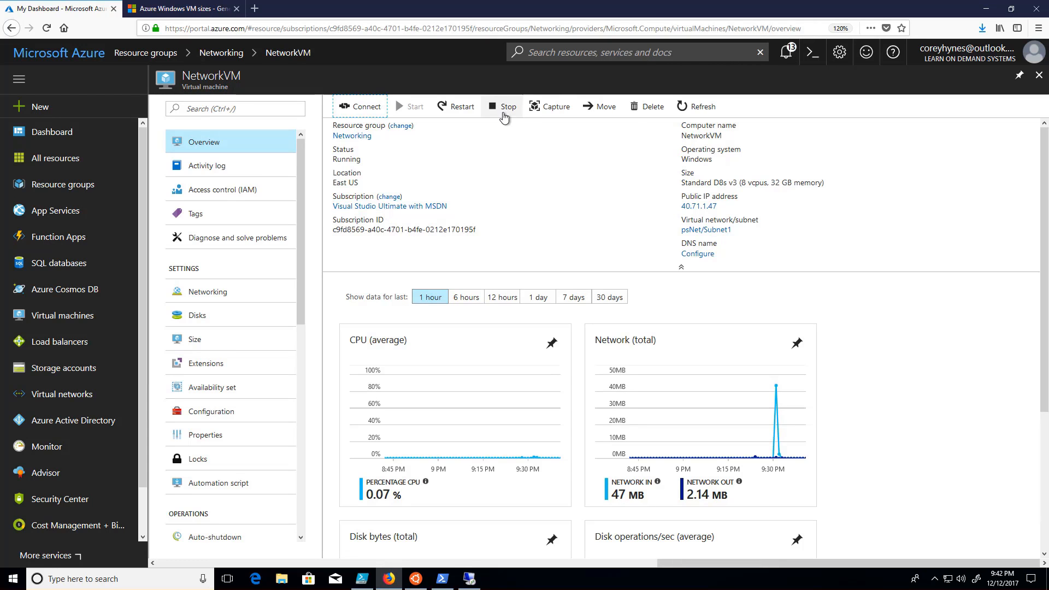
- Stop NetworkVM and go to its Networking settings
{"action": "left_click", "coordinate": [509, 106]}
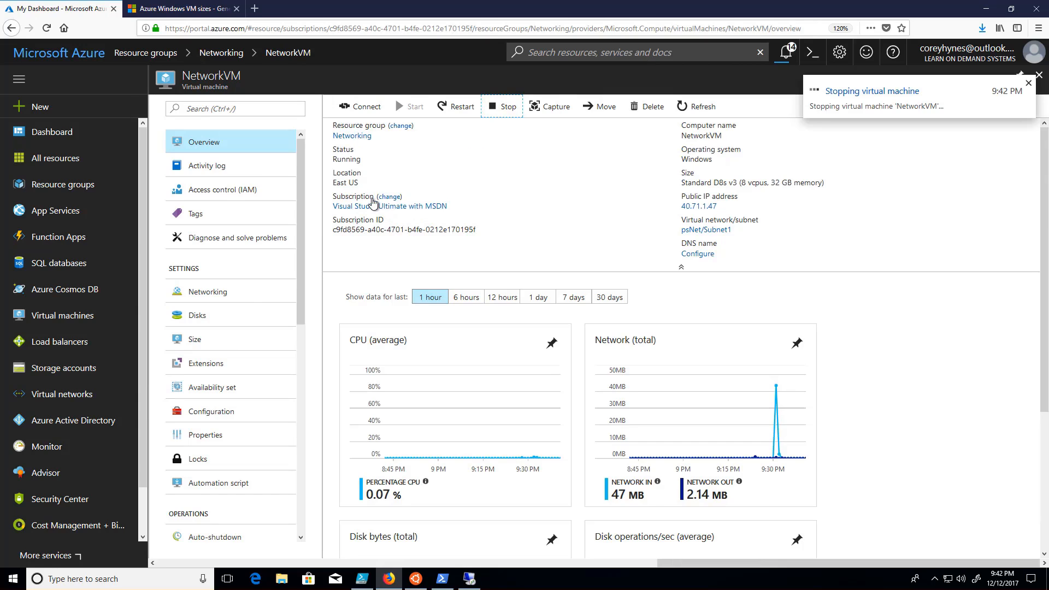
{"action": "mouse_move", "coordinate": [310, 307]}
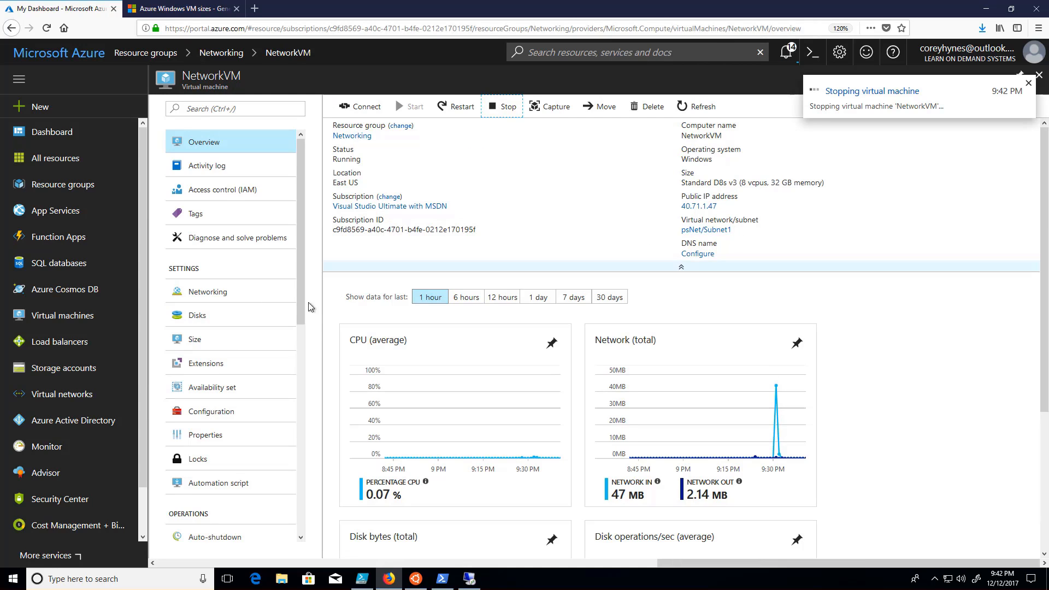
{"action": "left_click", "coordinate": [206, 292]}
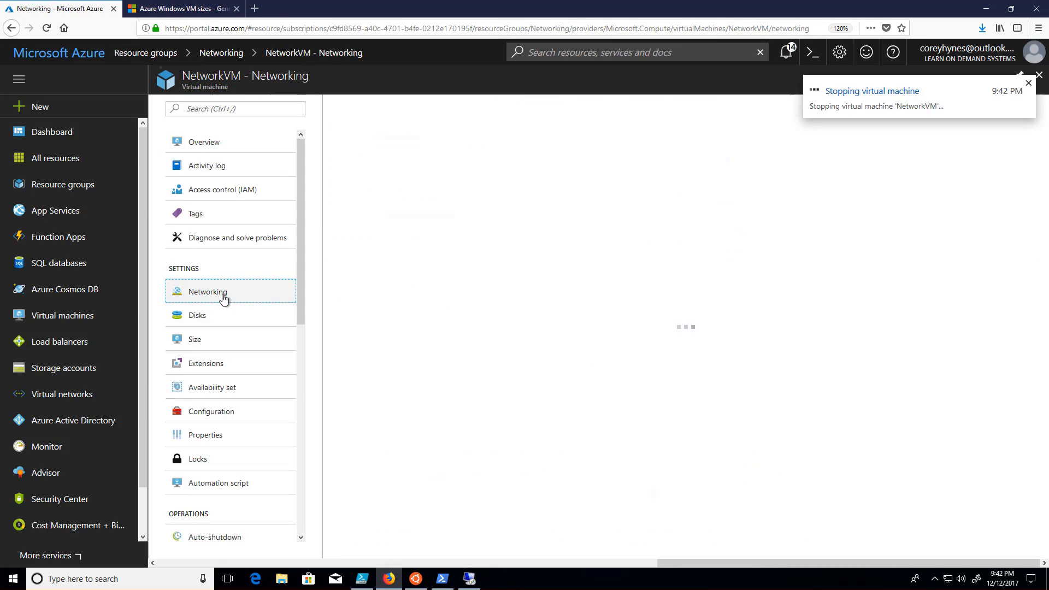
- Try detaching newint, dismiss the failure, and view networkvm701's details (private IP 8.1.0.4)
{"action": "left_click", "coordinate": [206, 292]}
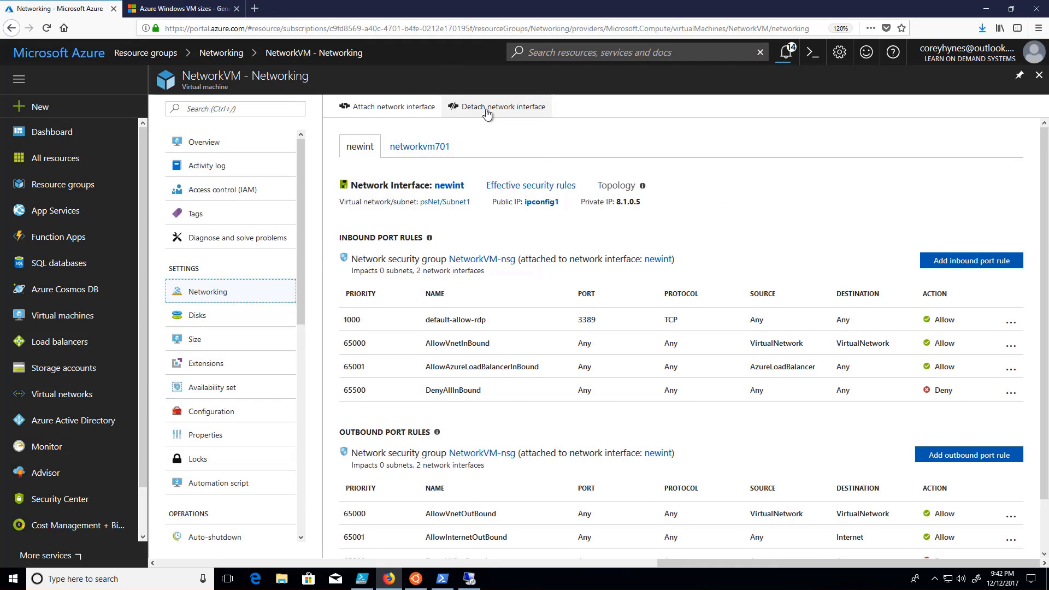
{"action": "mouse_move", "coordinate": [610, 262]}
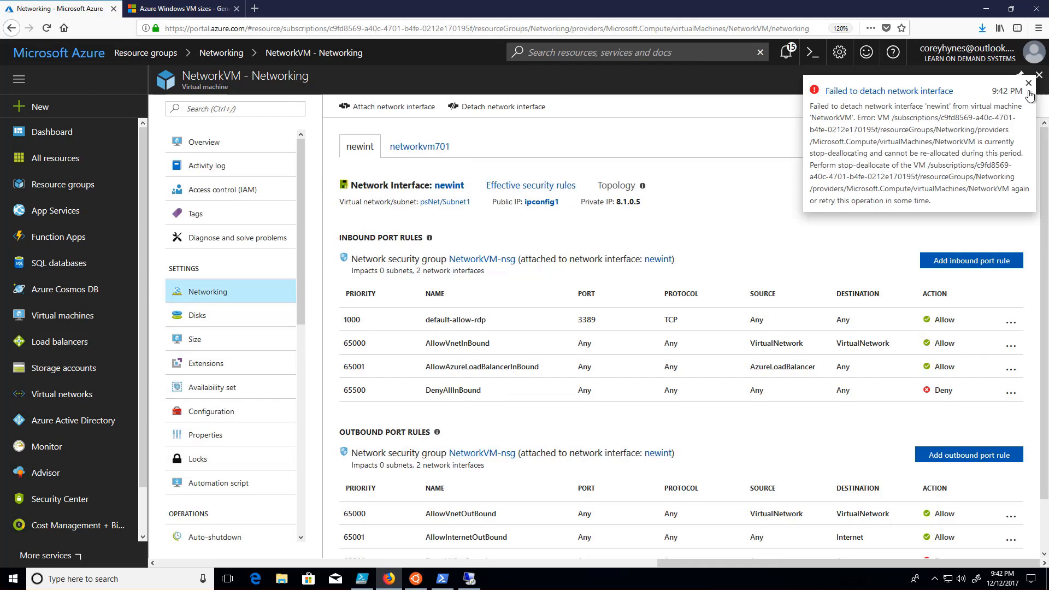
{"action": "left_click", "coordinate": [1028, 83]}
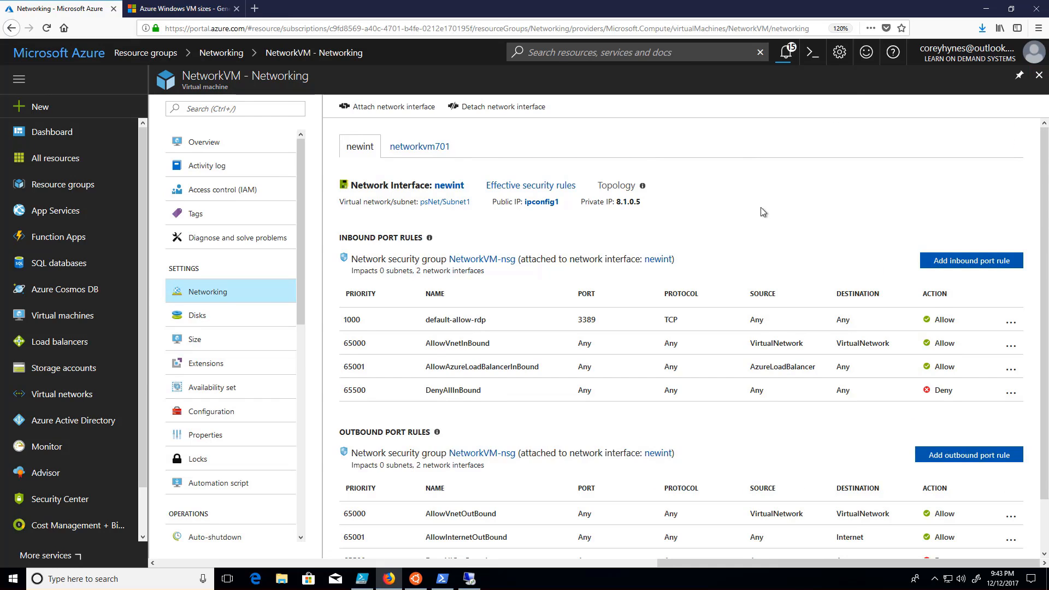
{"action": "mouse_move", "coordinate": [419, 146]}
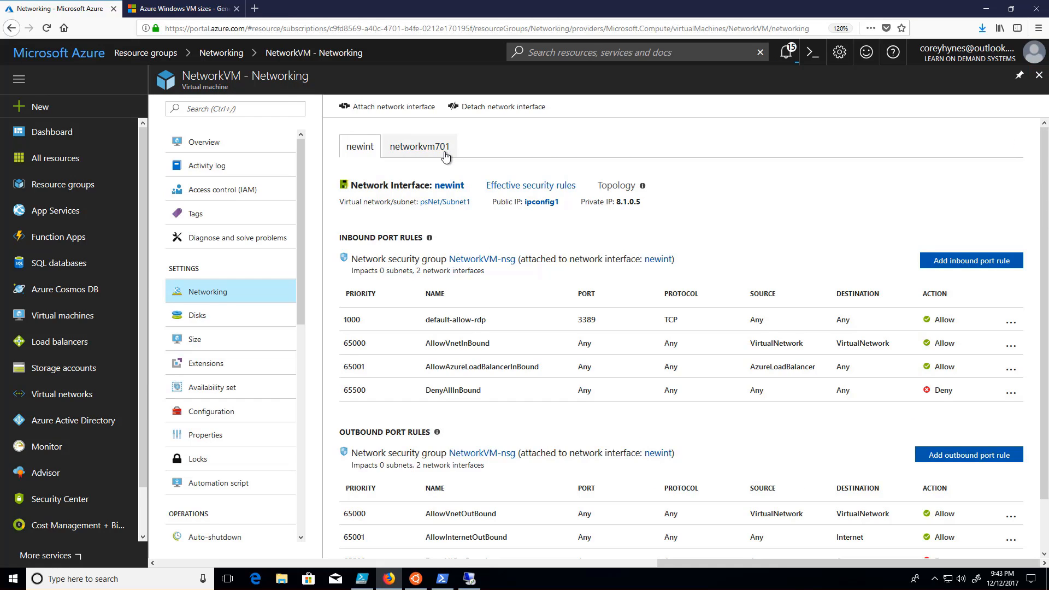
{"action": "left_click", "coordinate": [420, 146]}
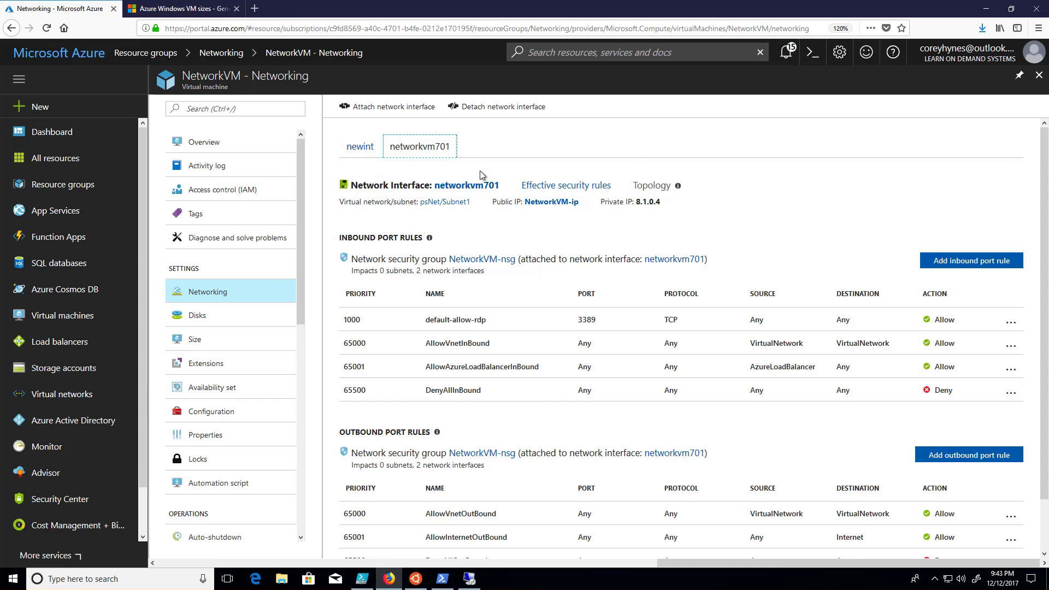